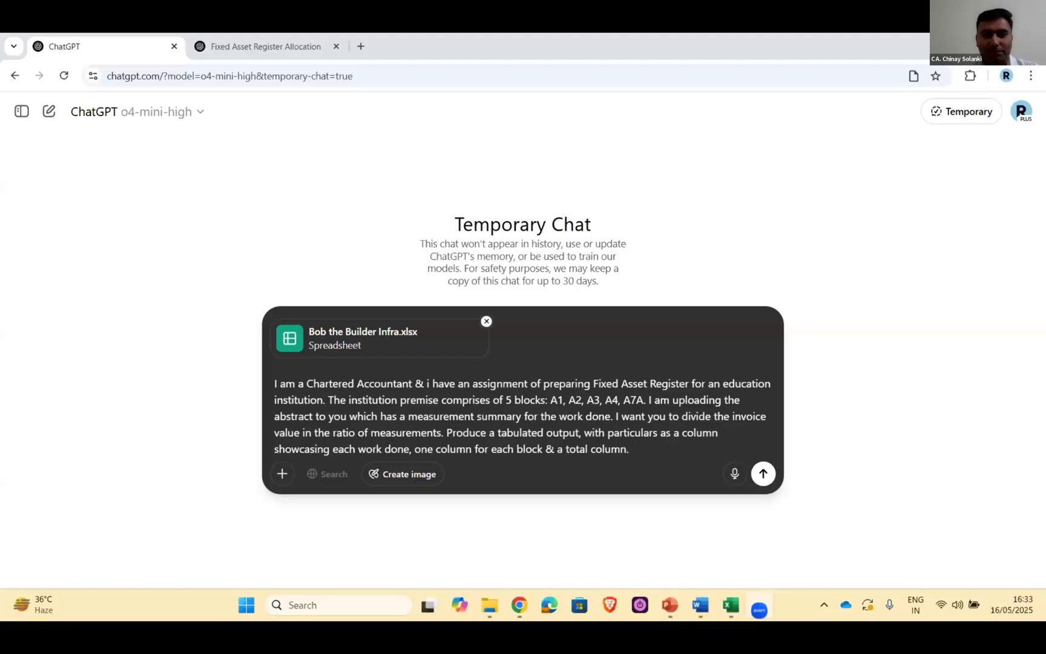
mouse_move(754, 282)
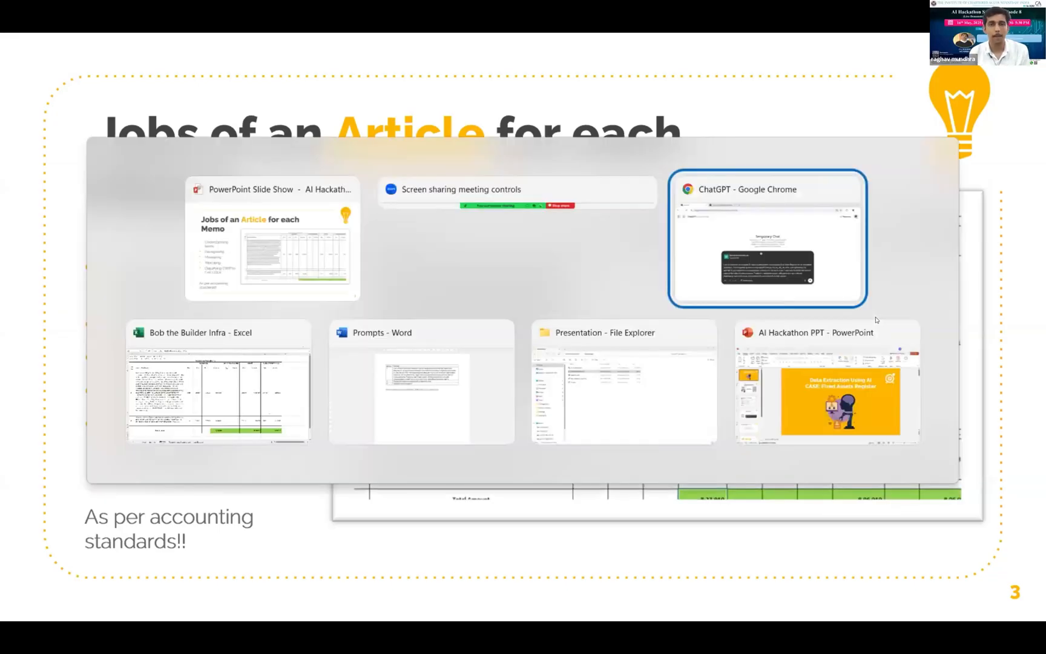
- Bring Chrome forward, send the allocation prompt with the spreadsheet, and switch back to the slides
left_click(766, 239)
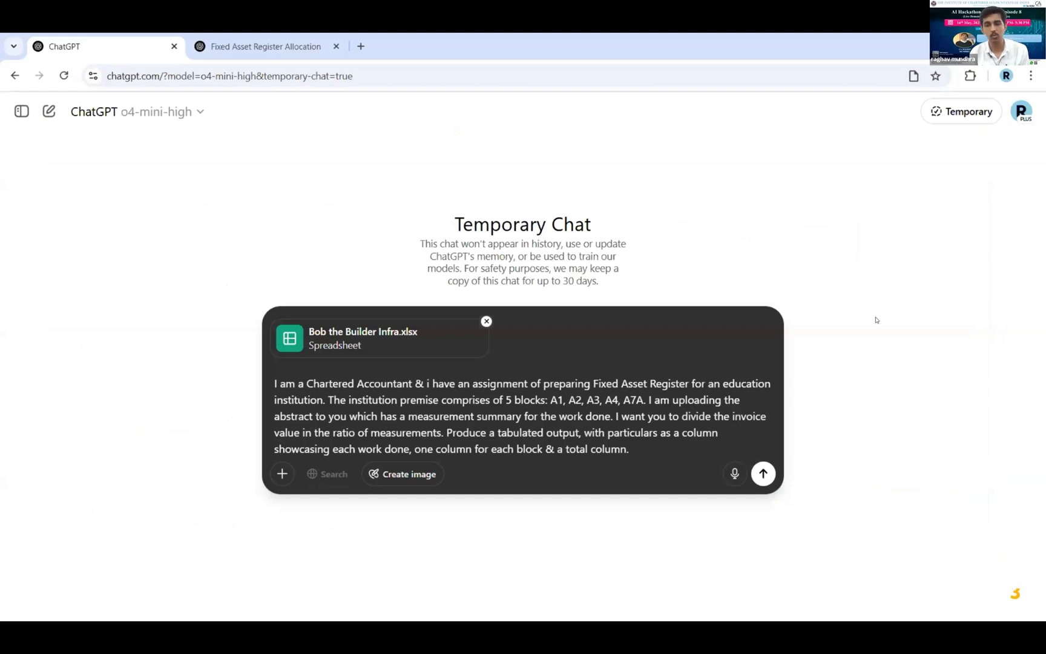
left_click(763, 474)
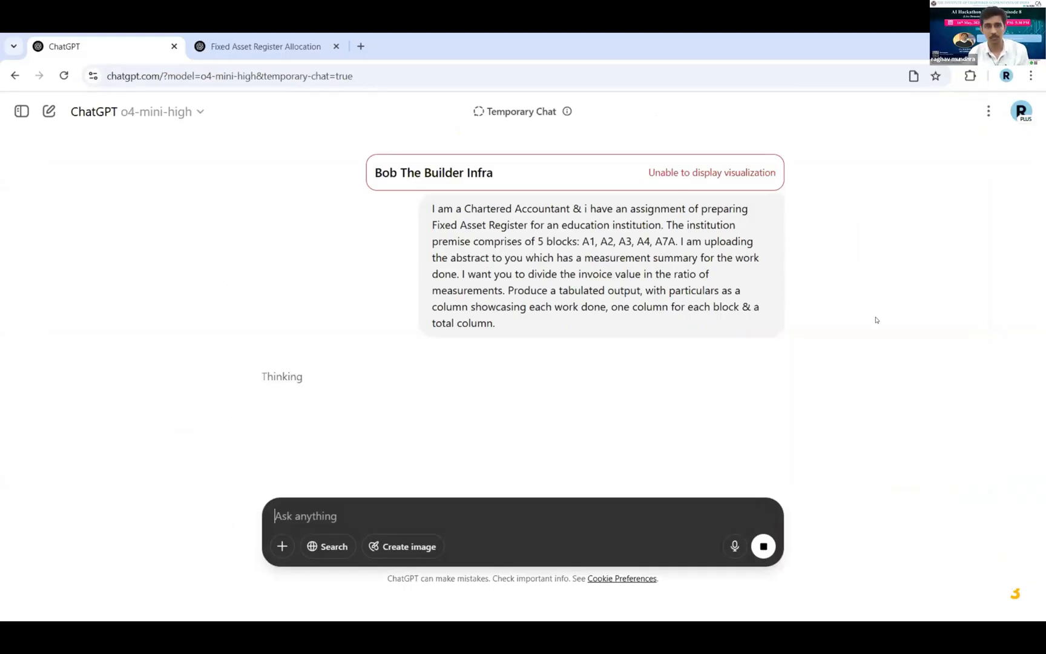
key("alt+tab")
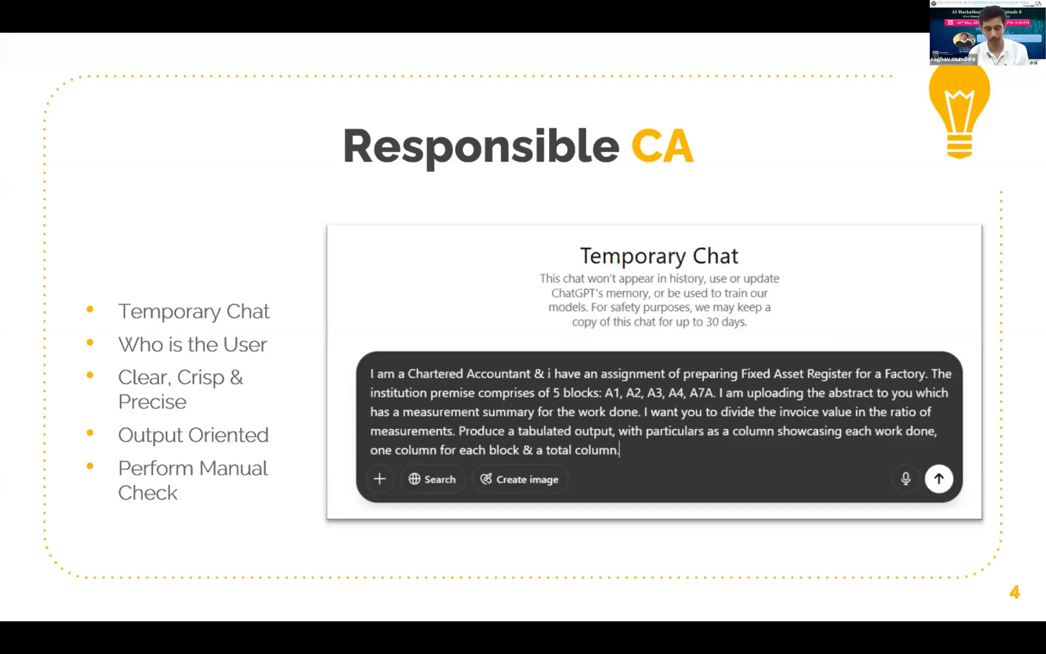
mouse_move(305, 476)
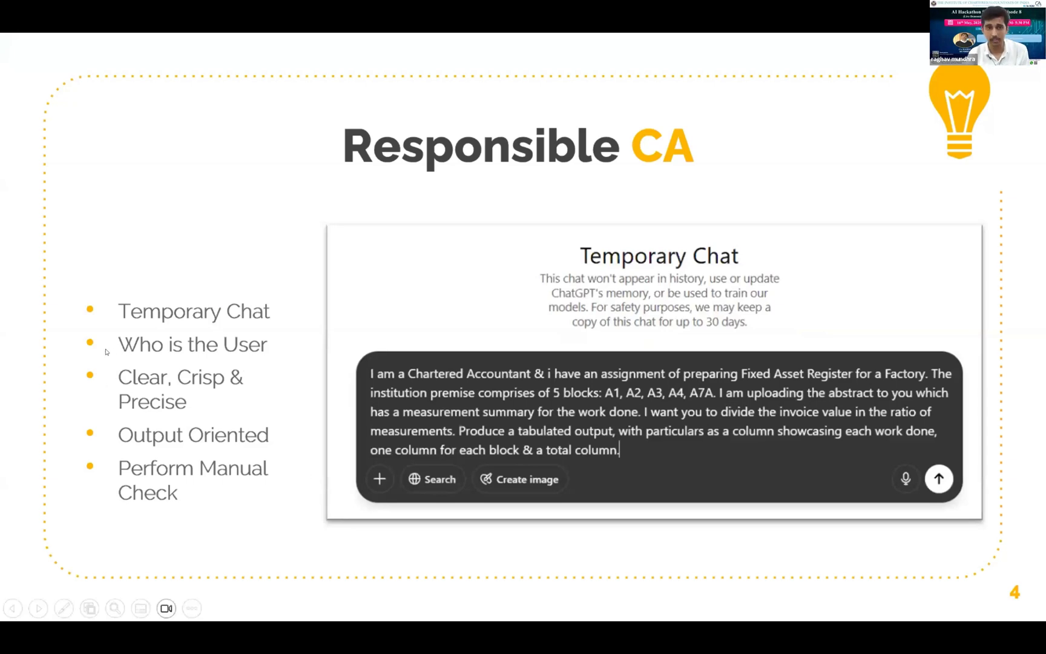
mouse_move(84, 343)
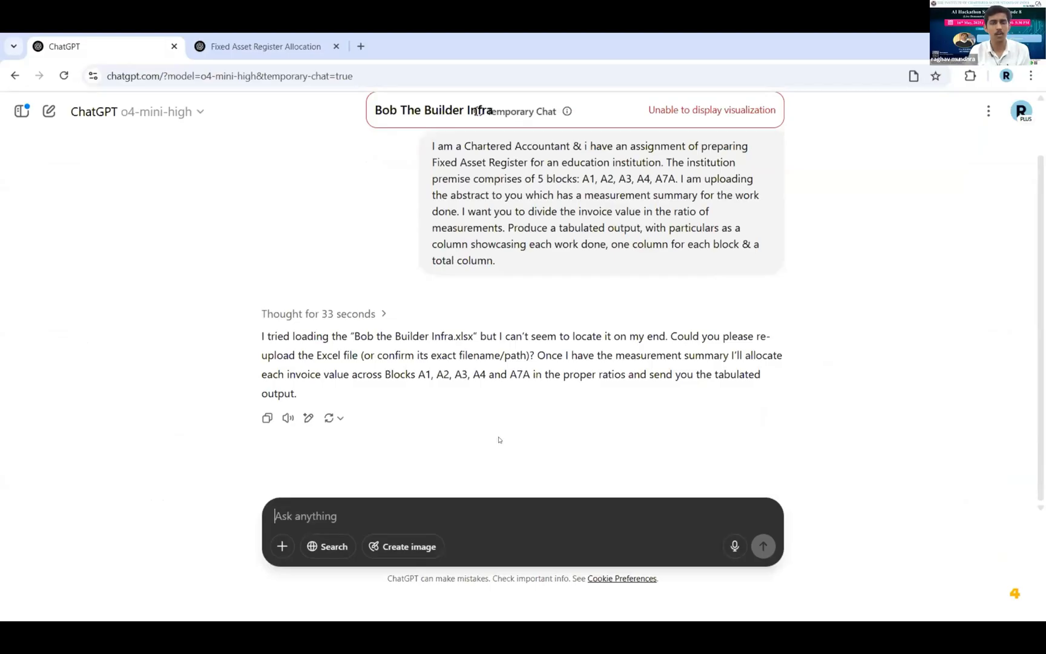
mouse_move(463, 457)
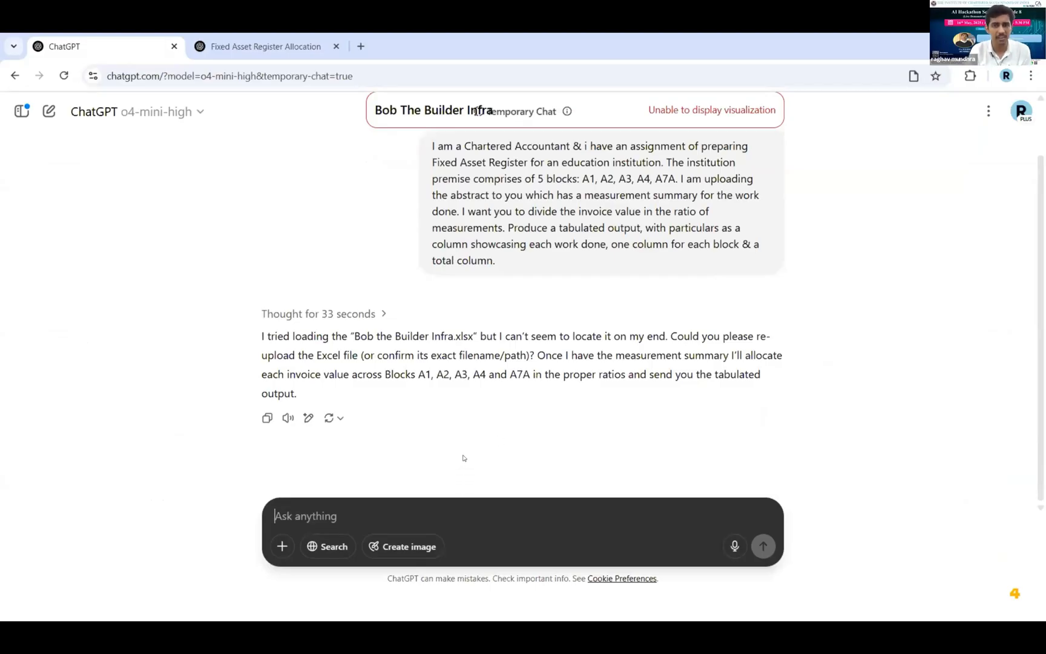
- Return to ChatGPT, open the Fixed Asset Register Allocation chat from the sidebar, then start a fresh chat
key("alt+tab")
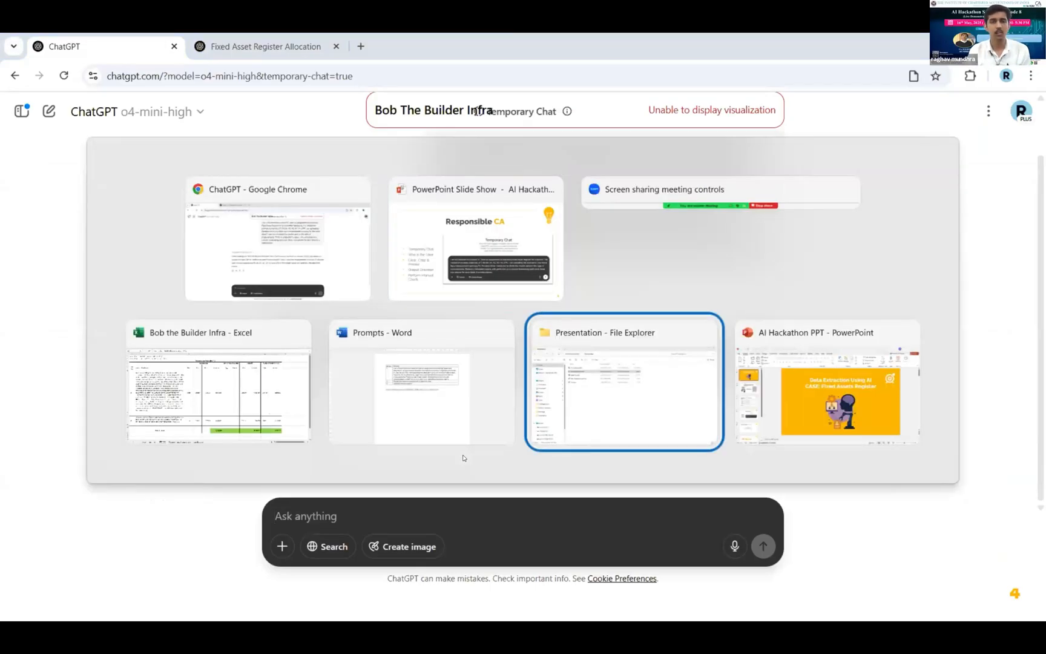
left_click(623, 380)
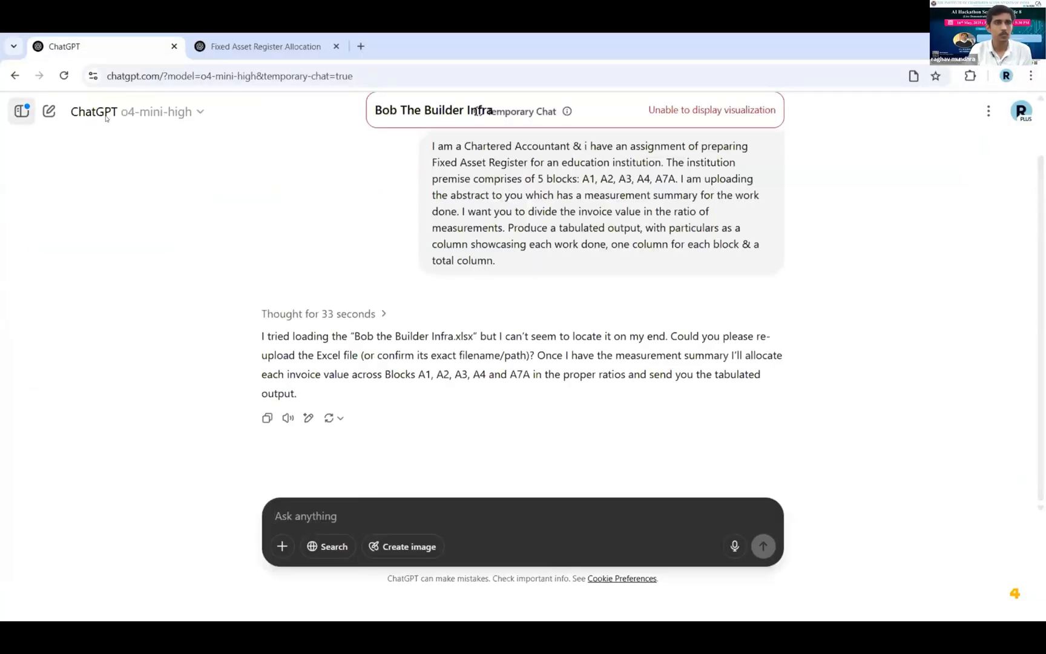
left_click(21, 111)
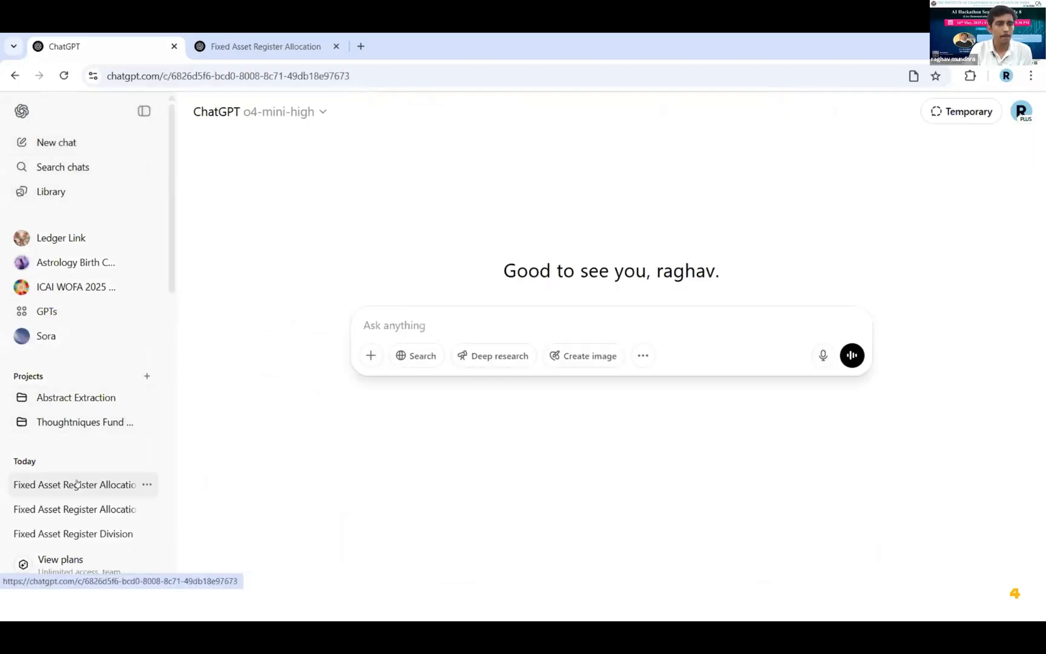
left_click(75, 484)
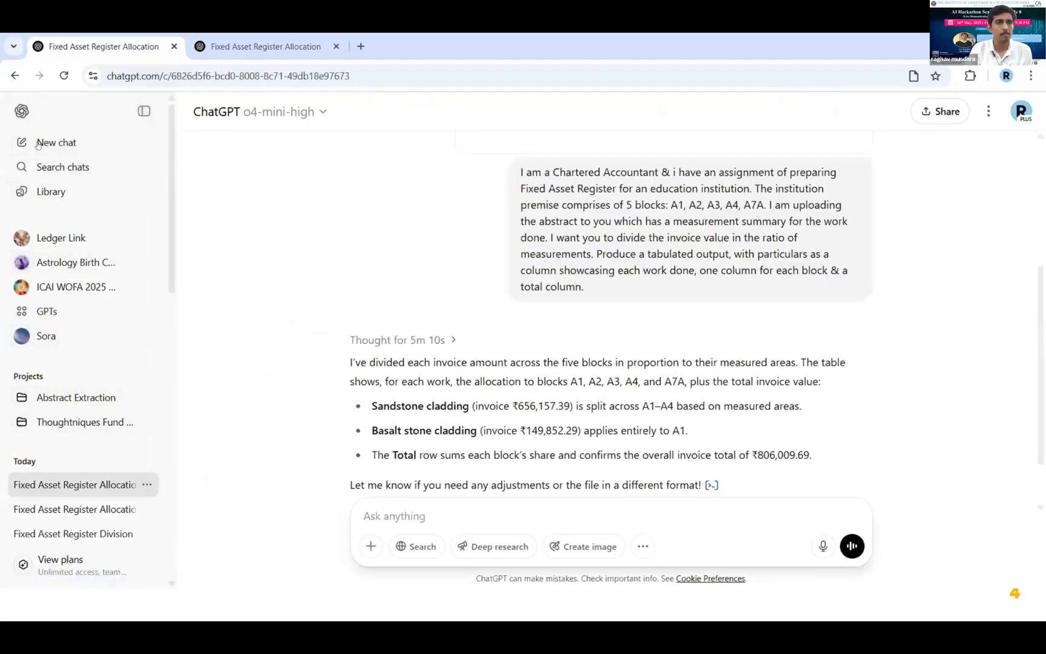
left_click(56, 141)
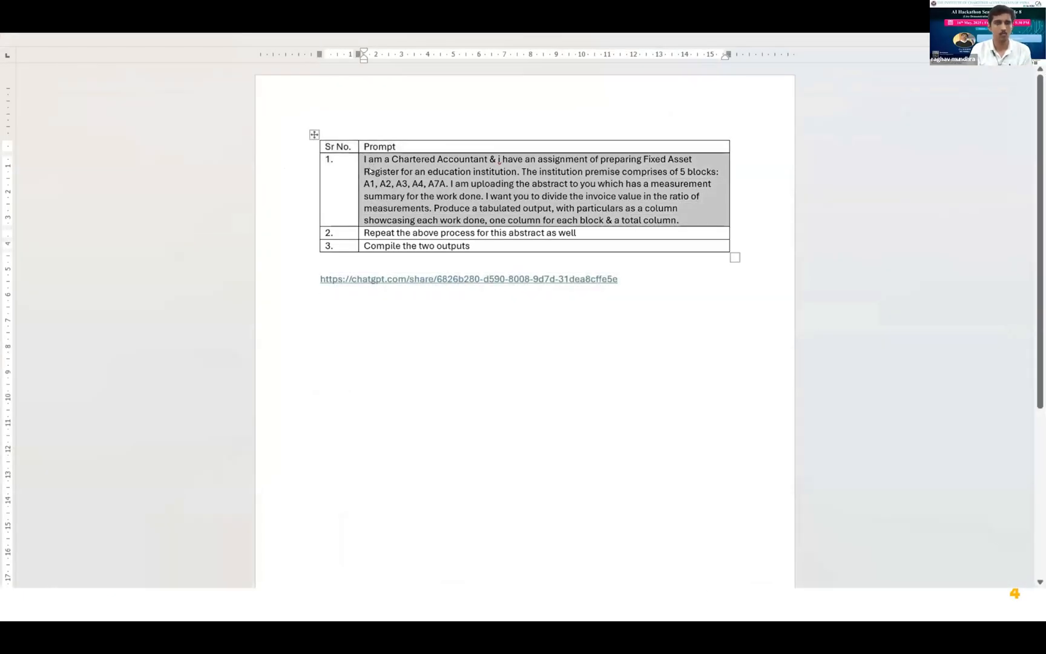
- Switch to ChatGPT, attach the Bob the Builder Infra workbook, and send the allocation prompt
key("alt+tab")
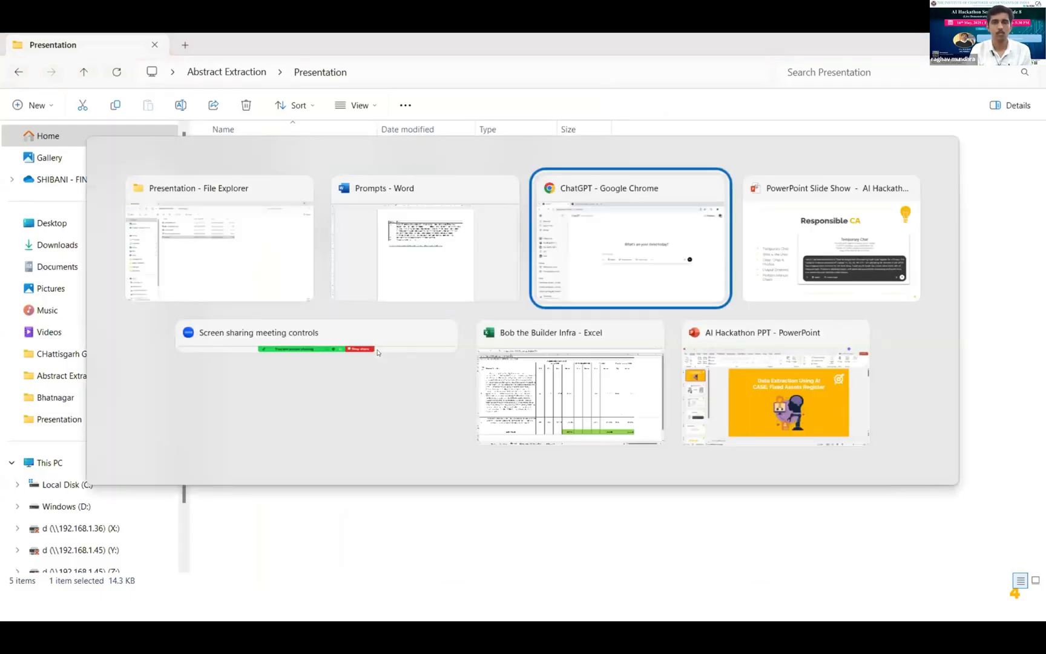
left_click(629, 238)
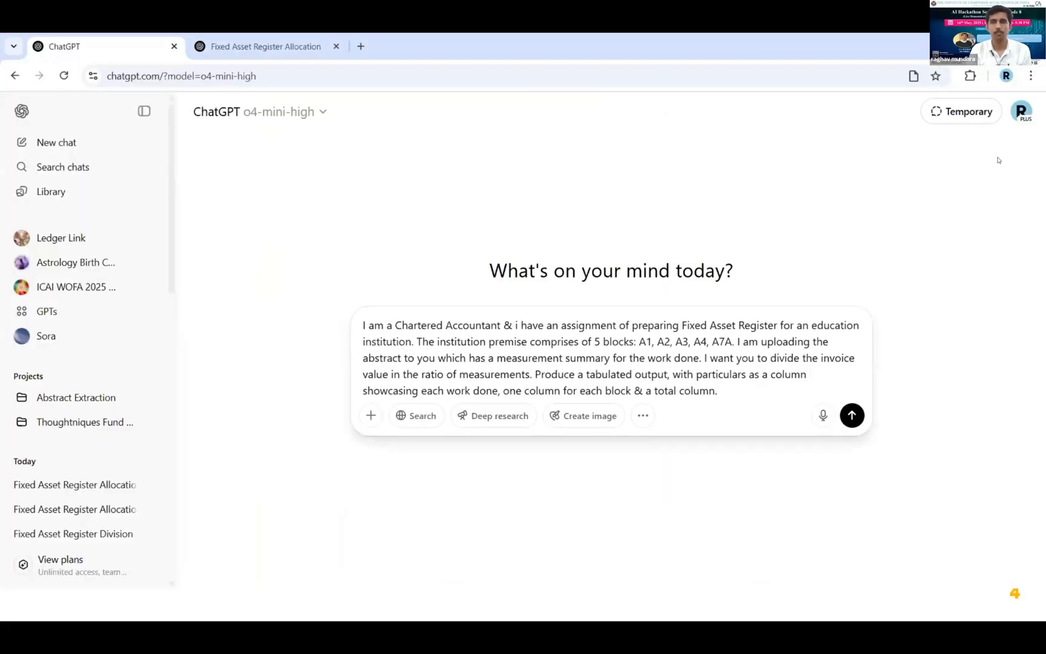
mouse_move(832, 284)
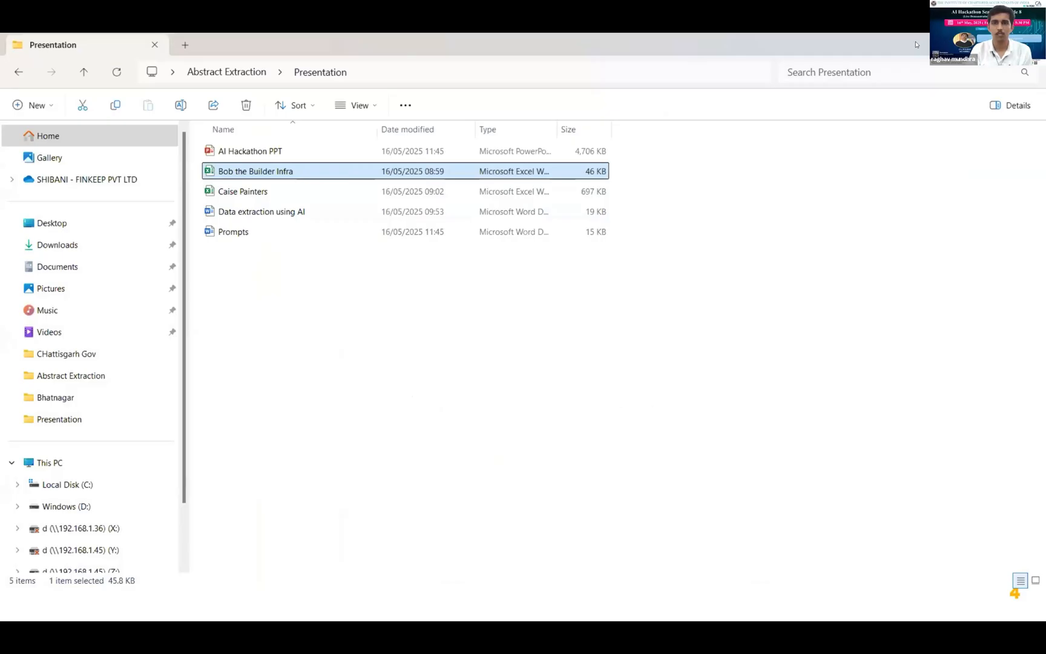
mouse_move(623, 105)
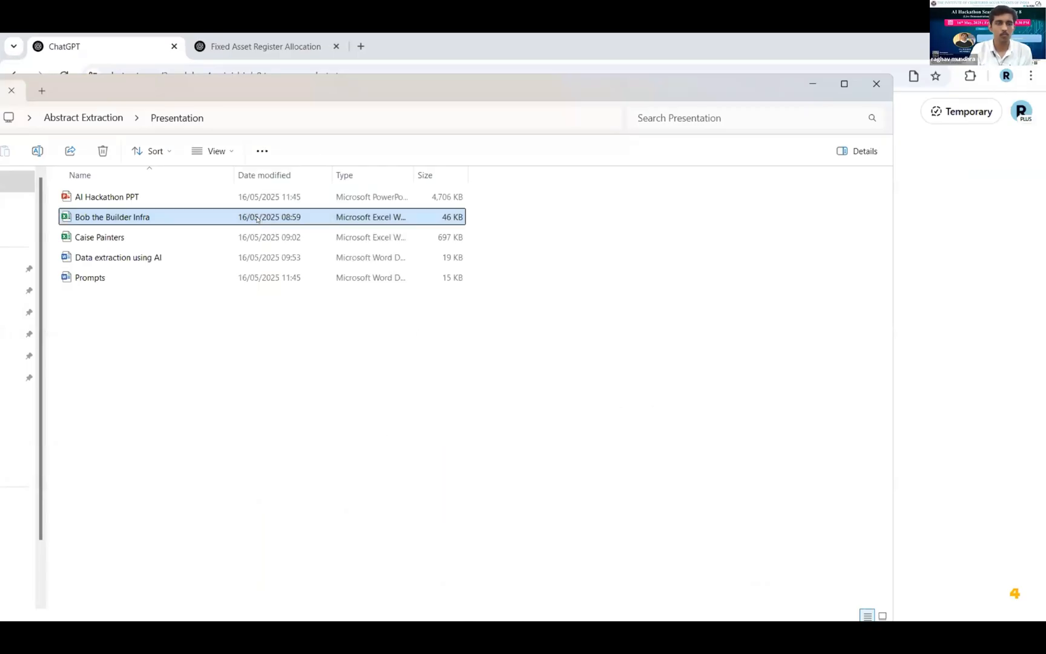
right_click(112, 217)
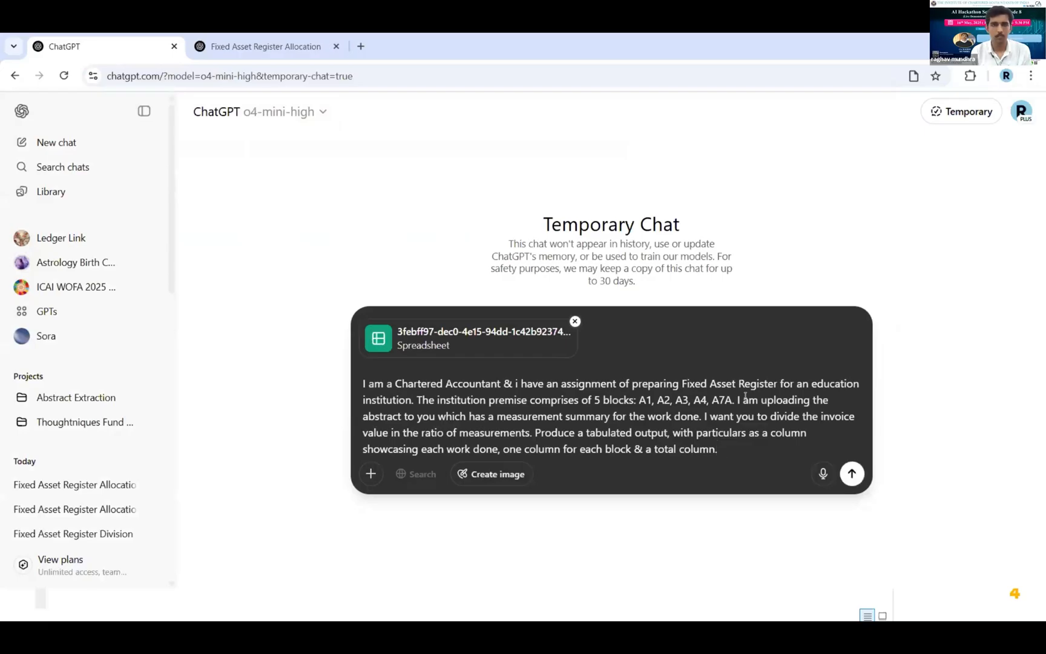
left_click(852, 473)
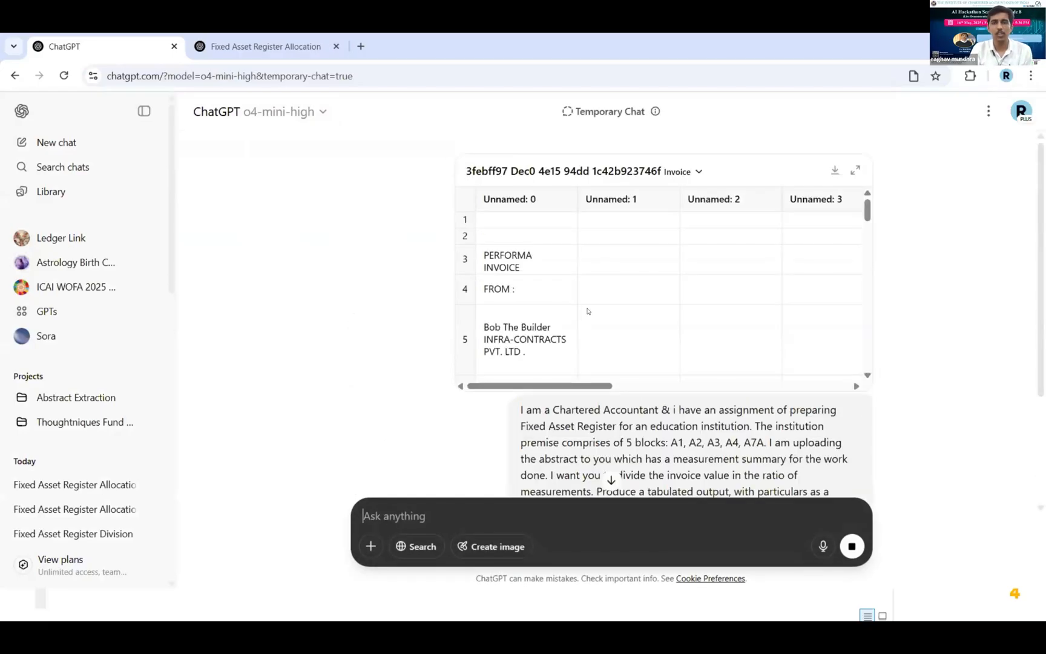
- Scroll the shared chat's A1–A7A allocation table totalling 806,009.69 and hide the chat list to widen it
scroll("down", 3)
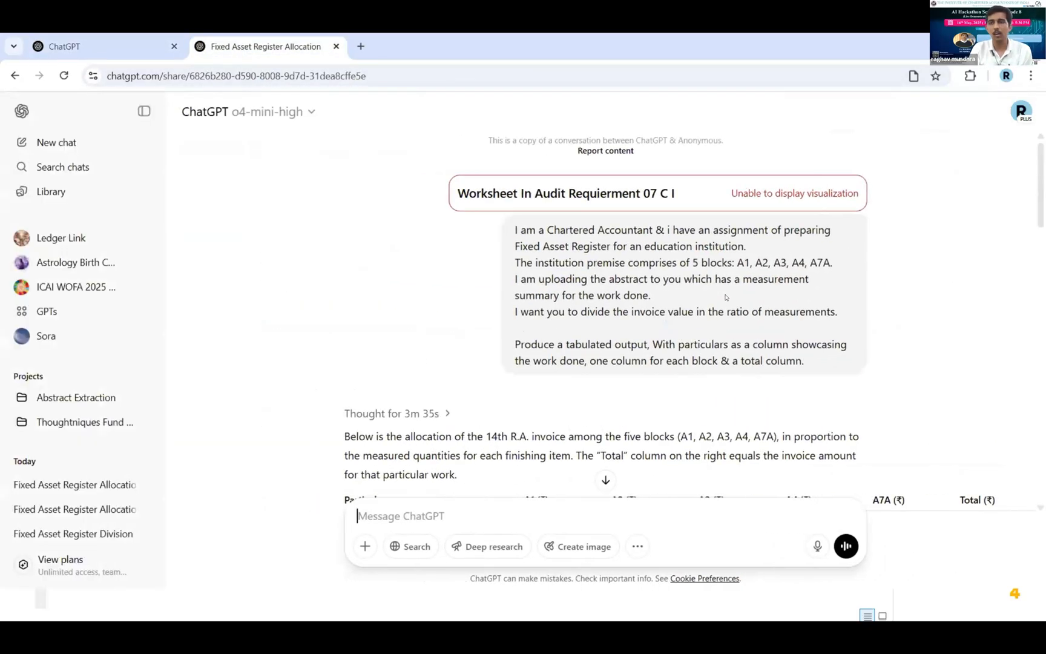
scroll("down", 3)
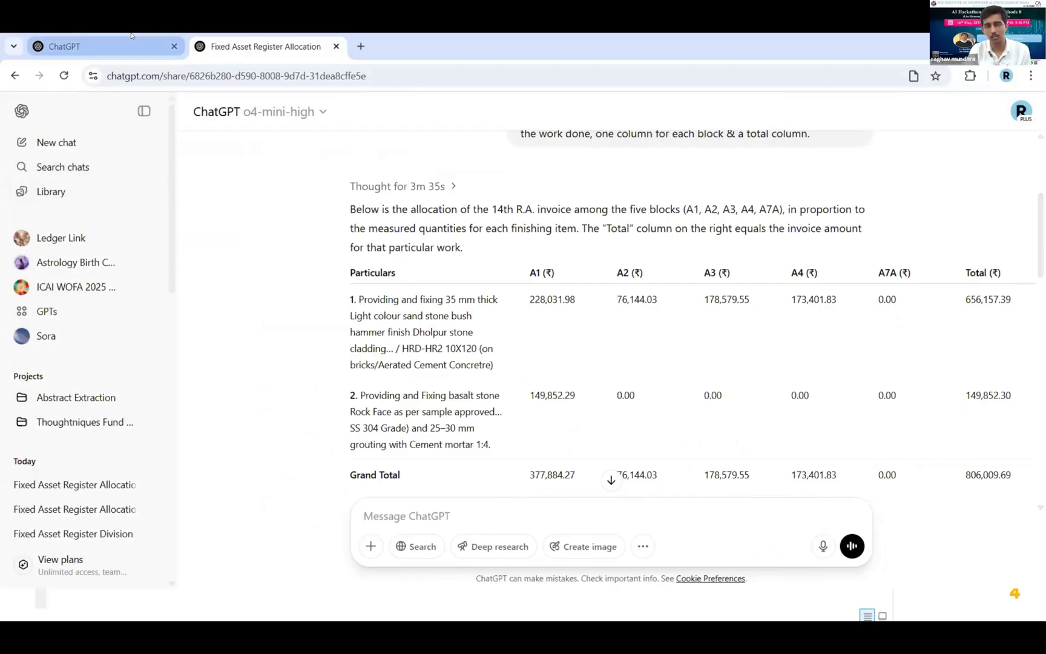
mouse_move(101, 46)
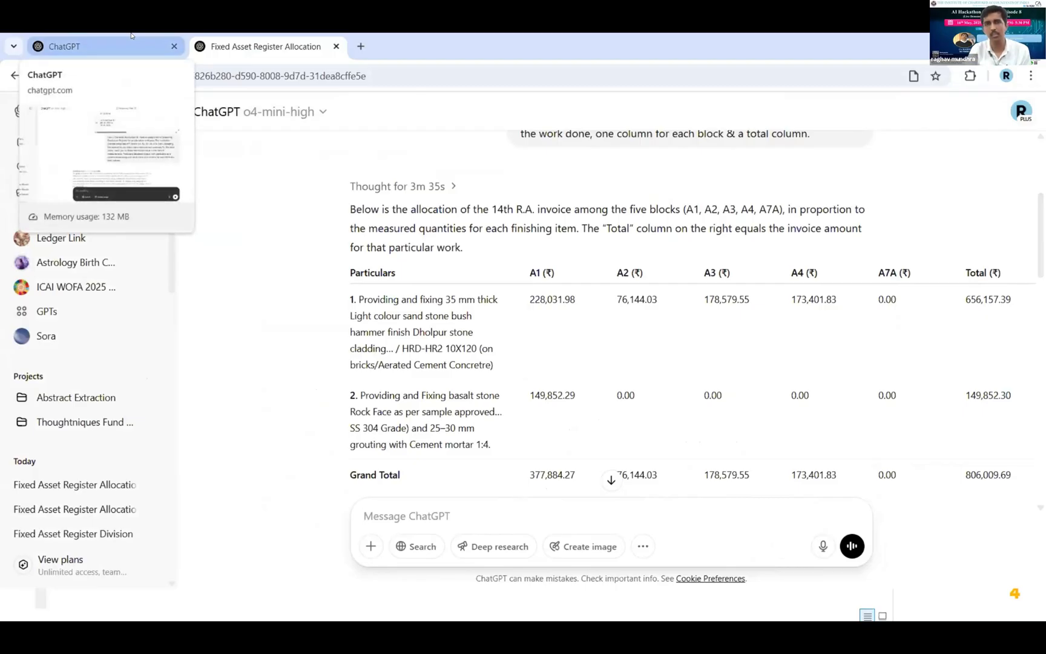
mouse_move(144, 110)
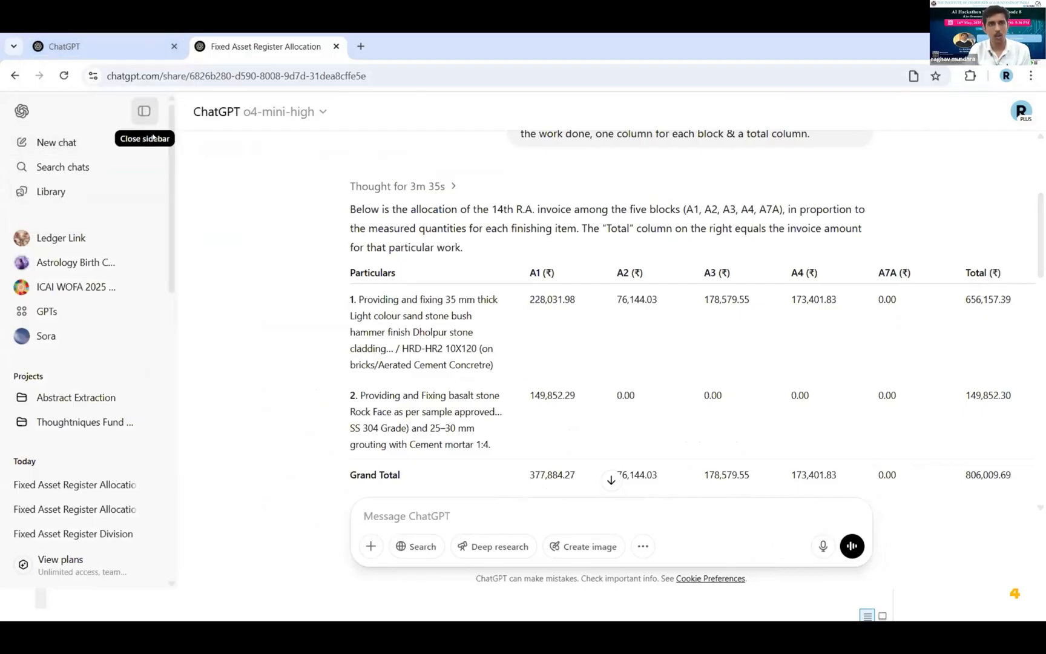
left_click(144, 110)
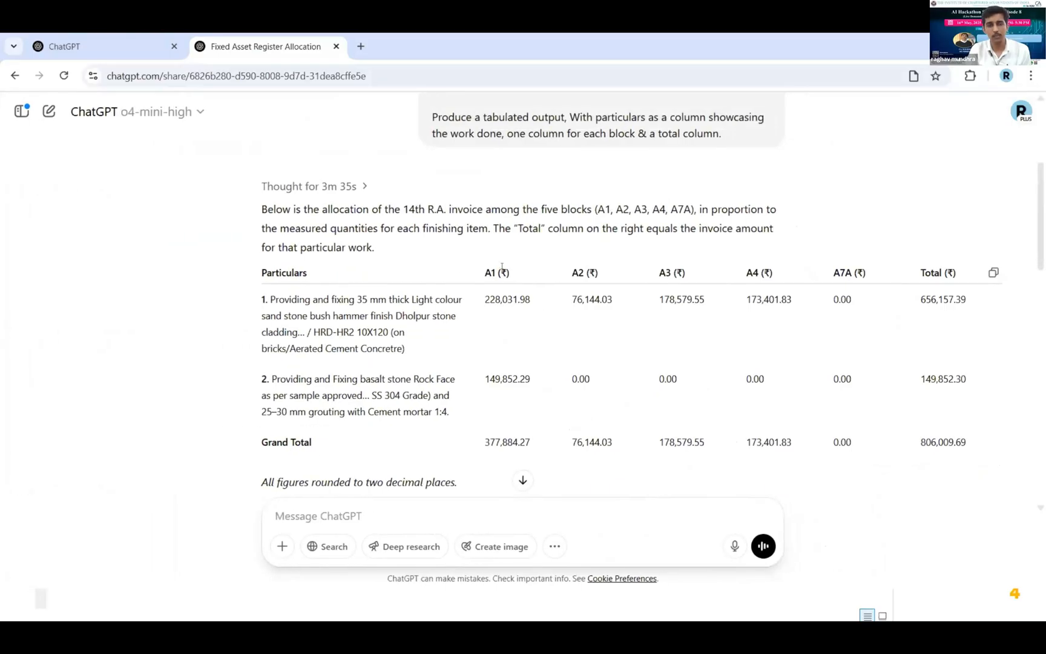
scroll("up", 3)
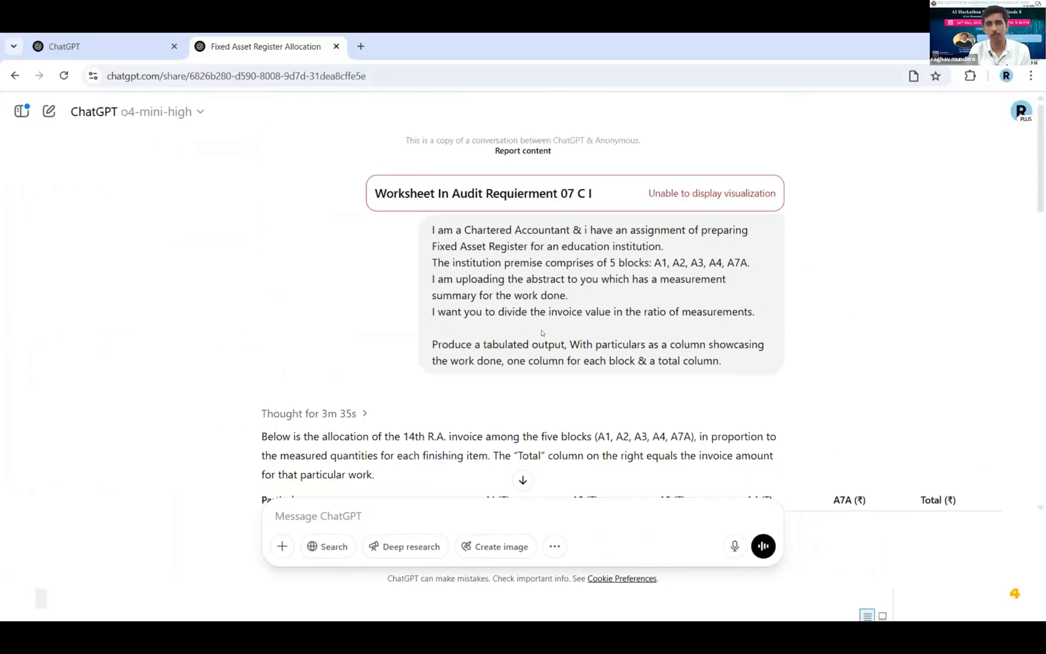
scroll("down", 3)
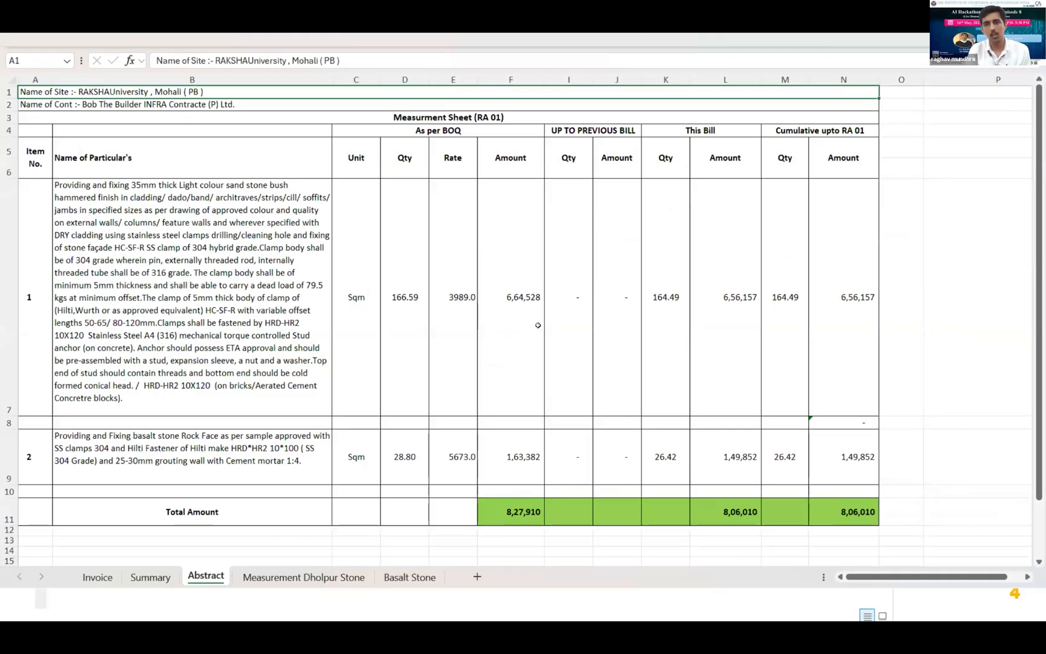
mouse_move(155, 194)
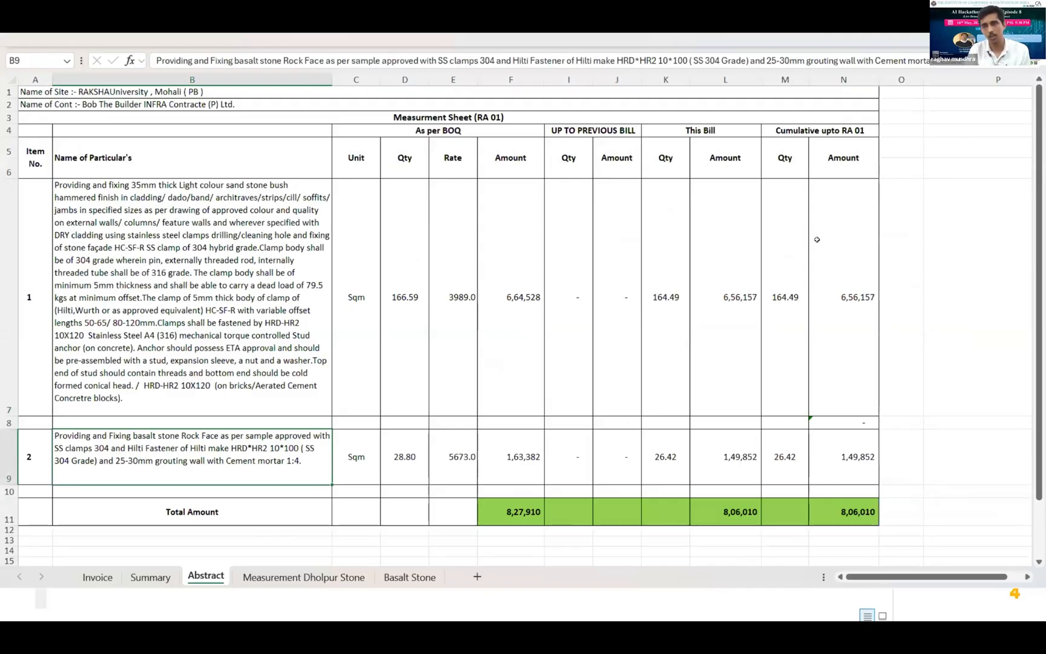
mouse_move(834, 236)
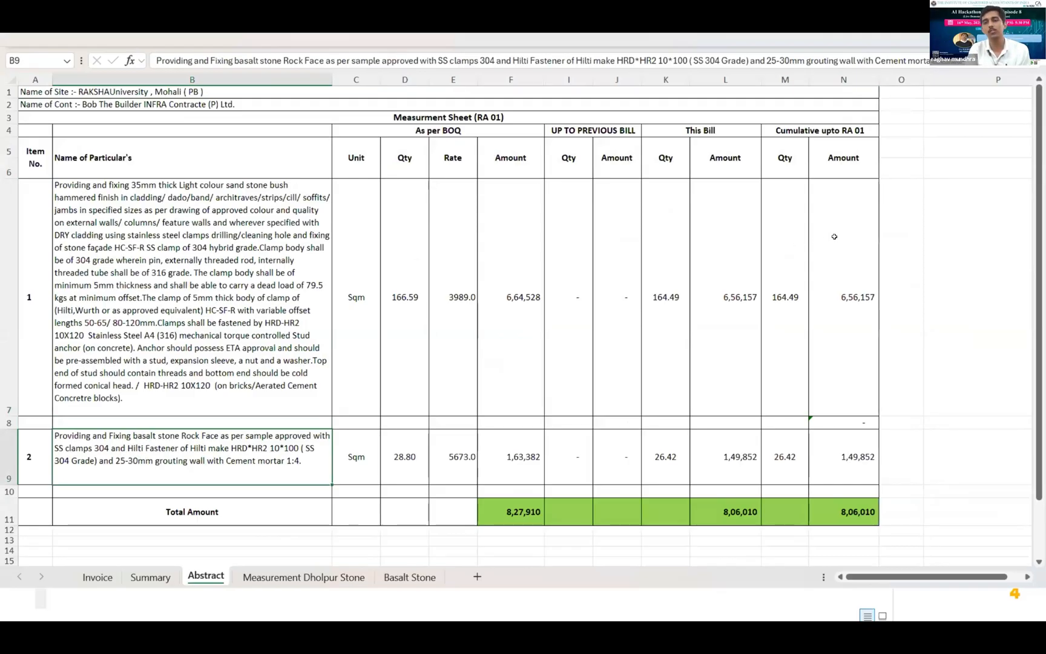
mouse_move(840, 480)
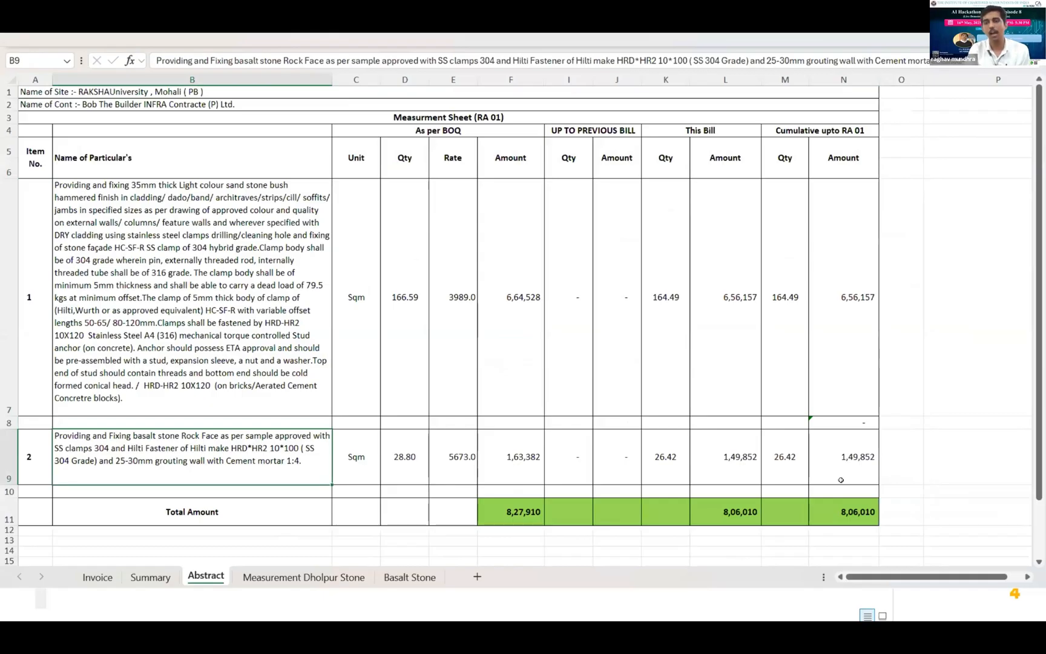
mouse_move(238, 474)
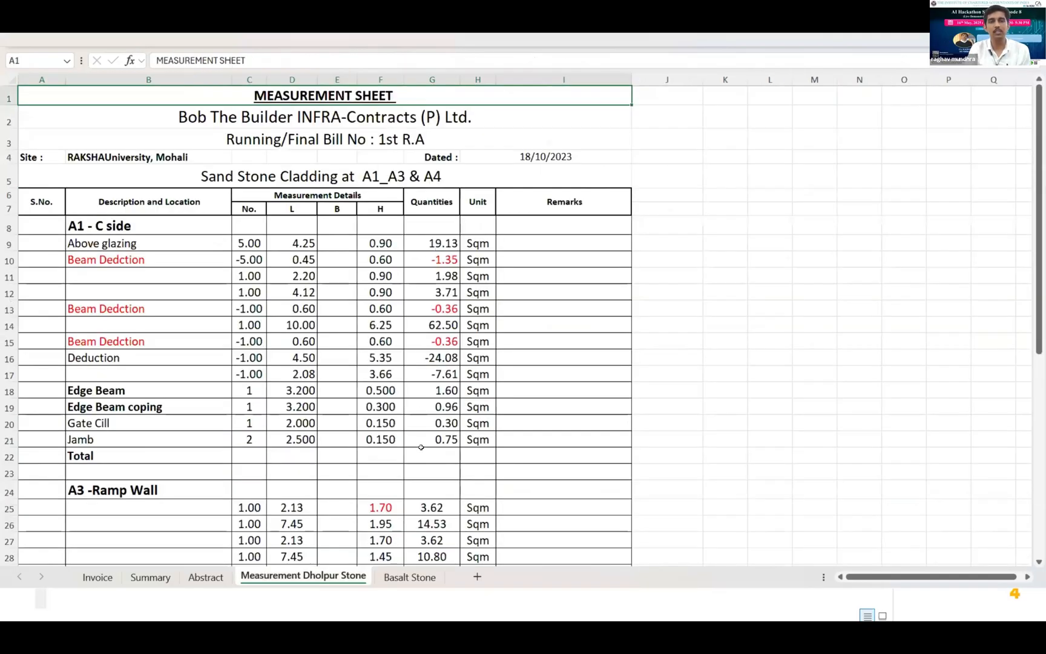
- Scroll to the Dholpur stone totals and inspect G46's =G44-G45 giving Net Payable Qty. 164.492
scroll("down", 3)
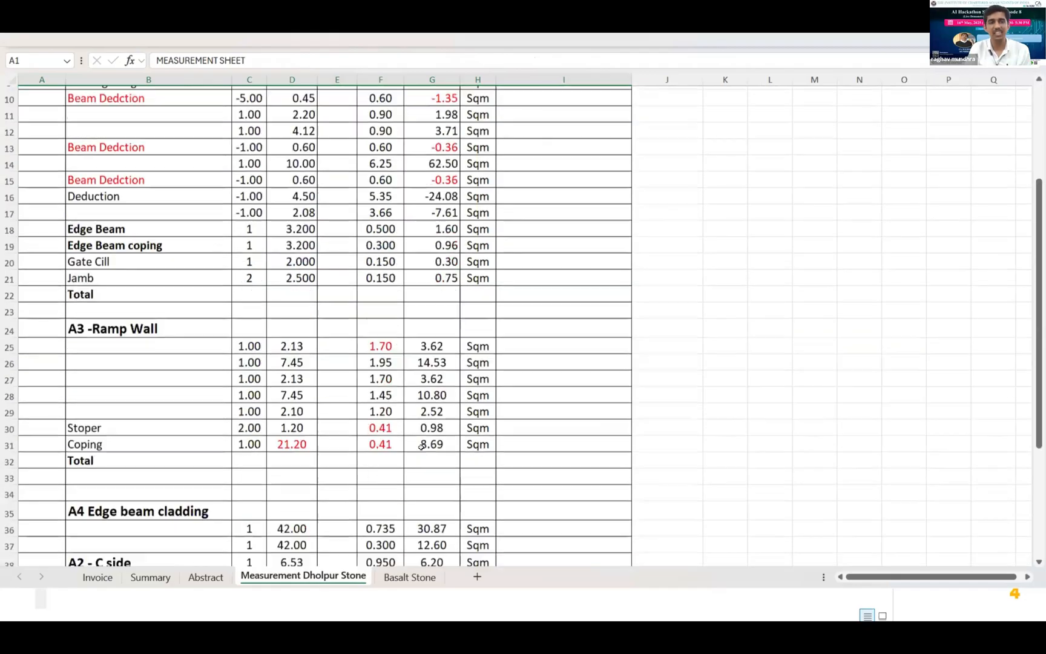
scroll("down", 3)
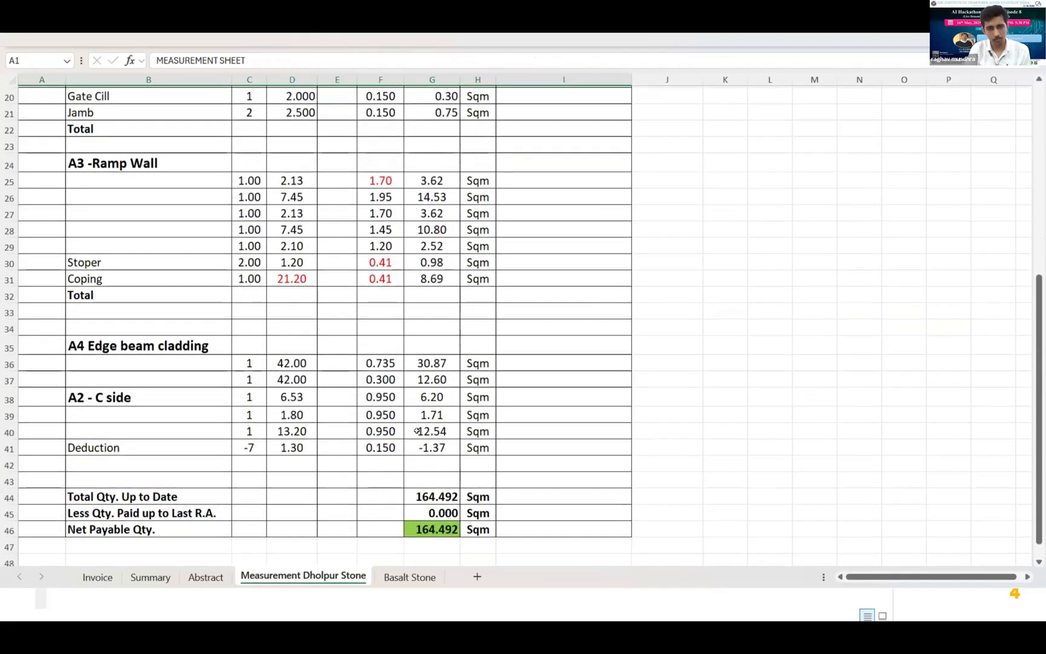
left_click(432, 529)
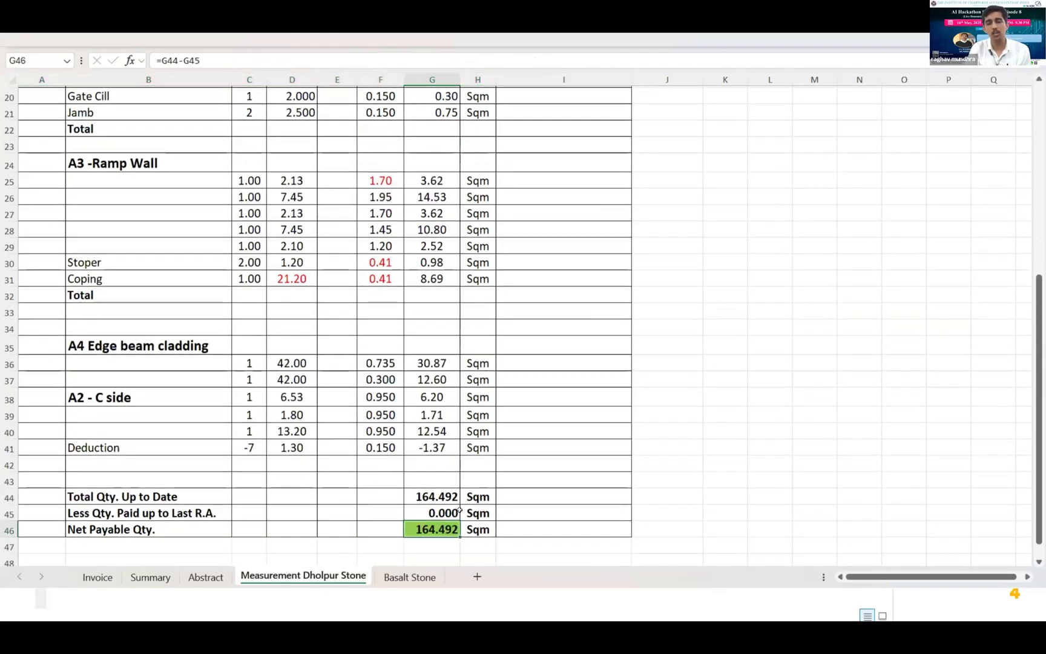
mouse_move(618, 469)
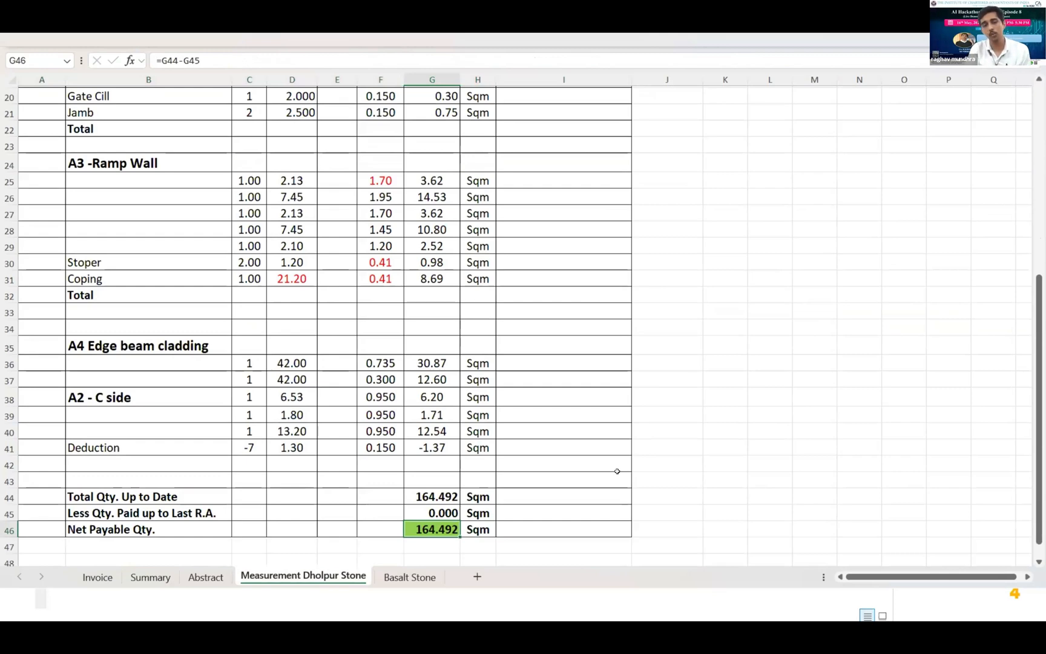
mouse_move(619, 466)
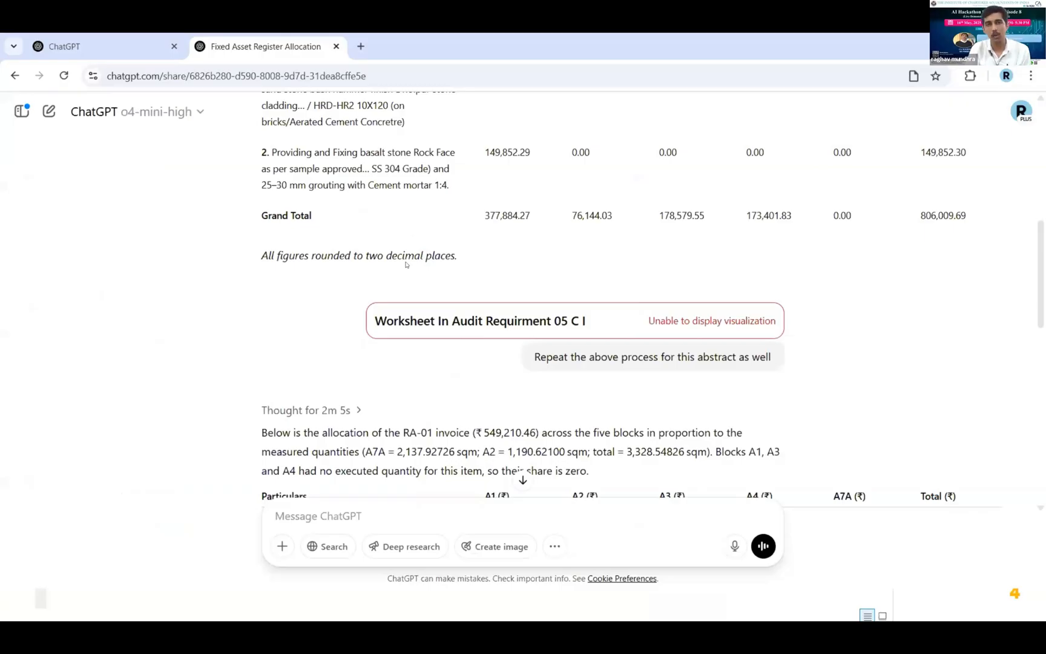
- Scroll the shared chat to the 14th R.A. table showing A2's share as 76,144.03
scroll("up", 3)
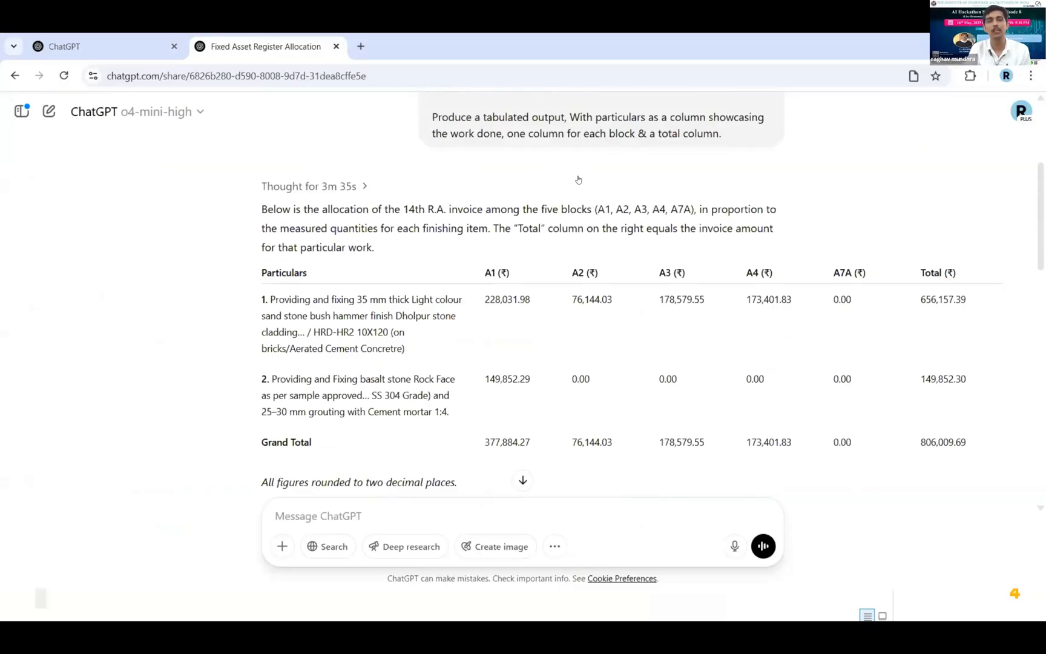
scroll("down", 3)
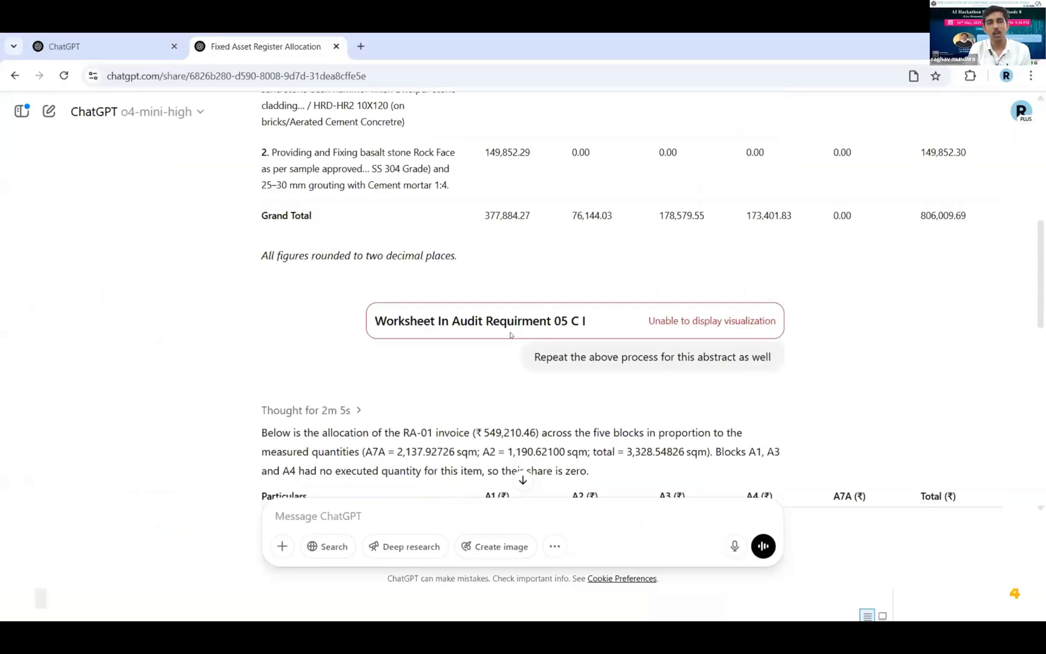
scroll("up", 3)
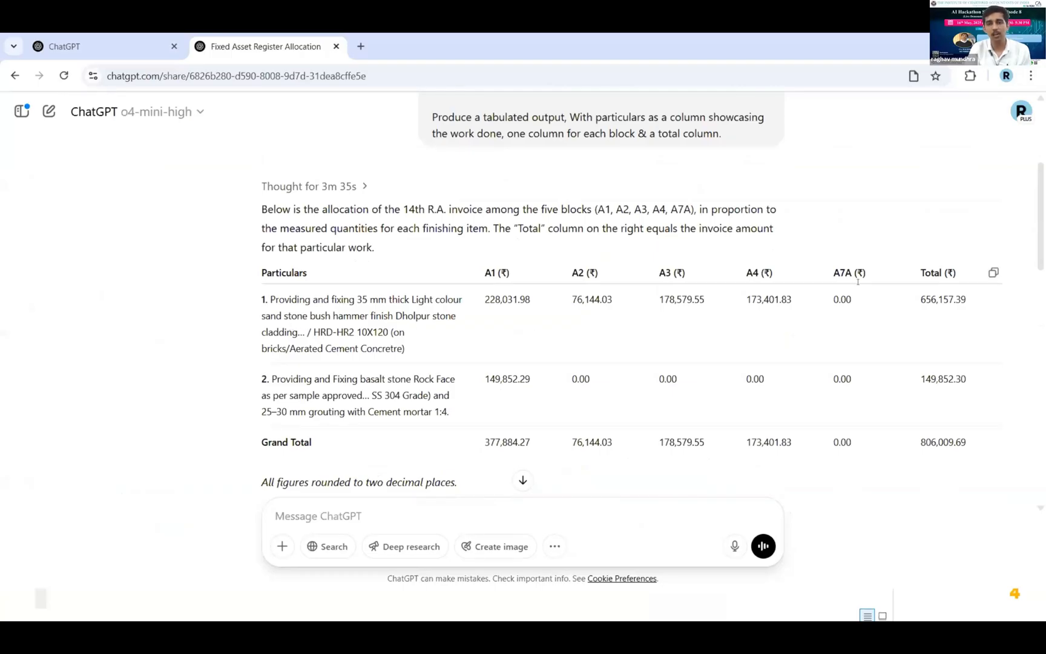
mouse_move(829, 282)
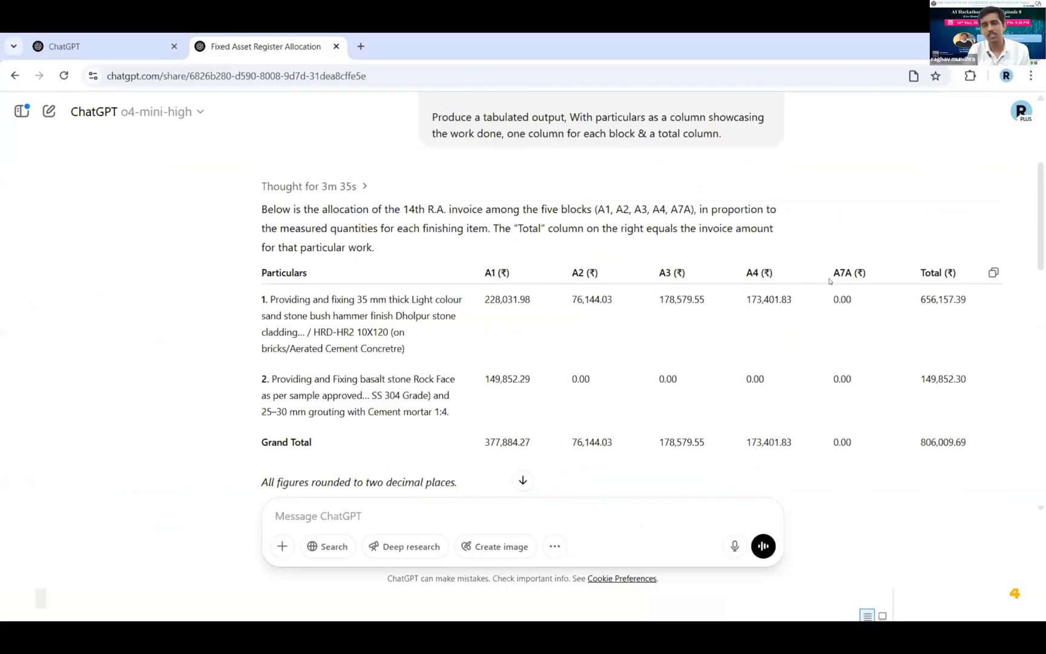
mouse_move(546, 257)
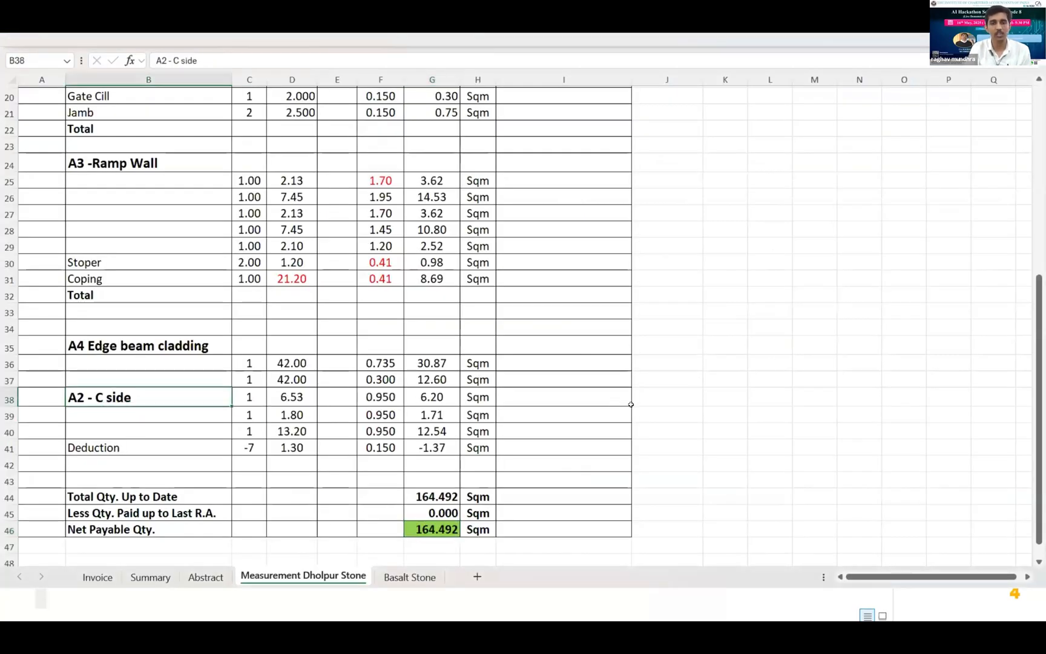
- Enter in K38 a formula +SUM(G38:G41)/G44 times the Abstract's N7 amount, giving A2's share as 76144
type("+s")
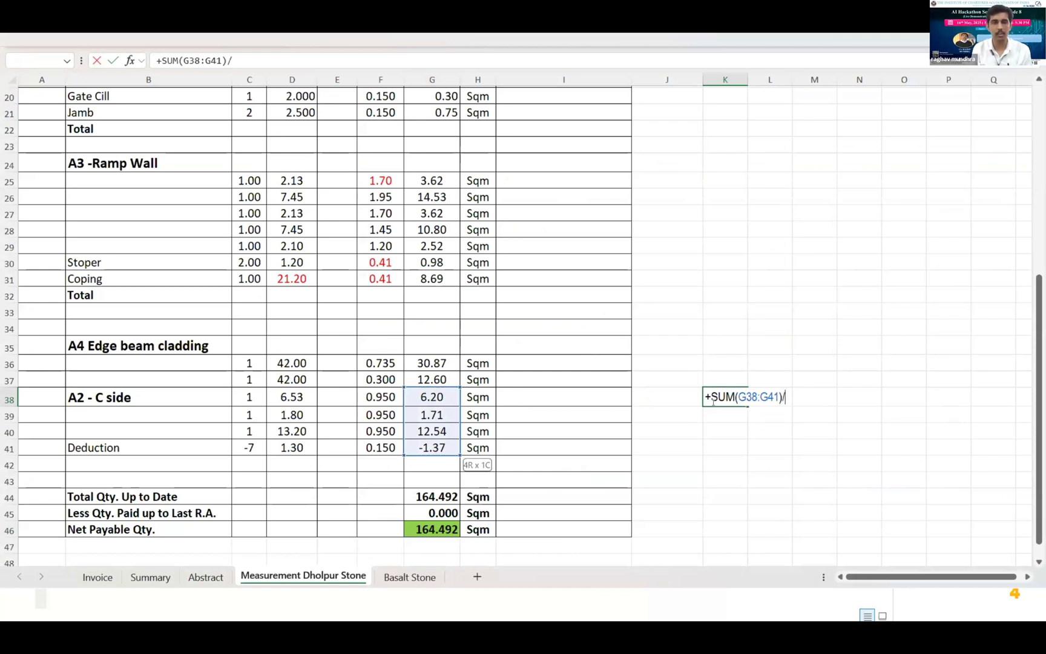
left_click(436, 496)
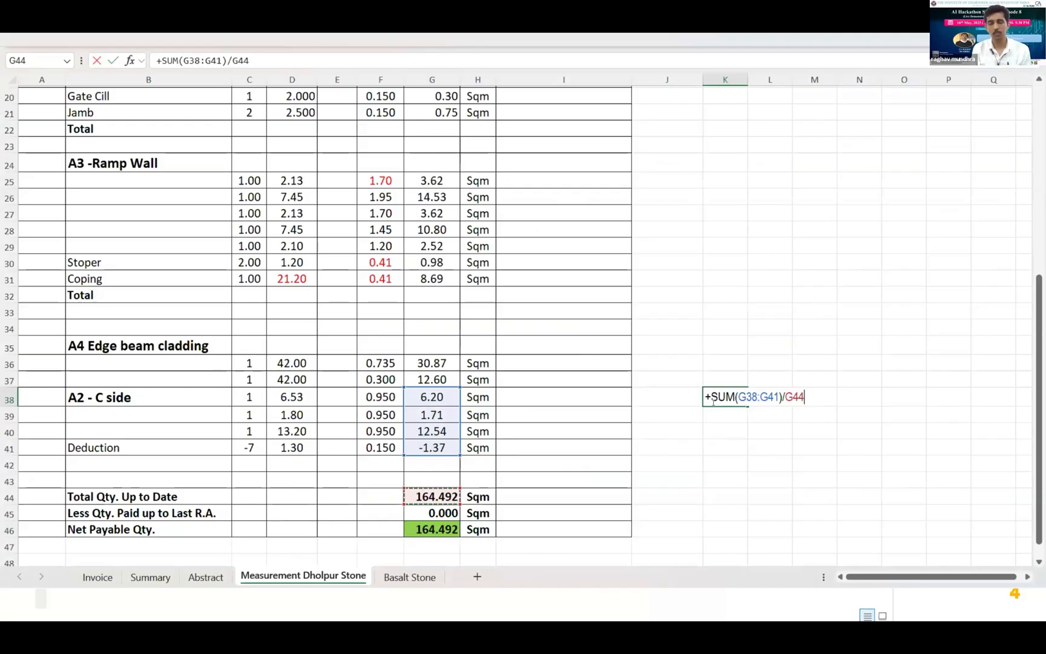
left_click(724, 397)
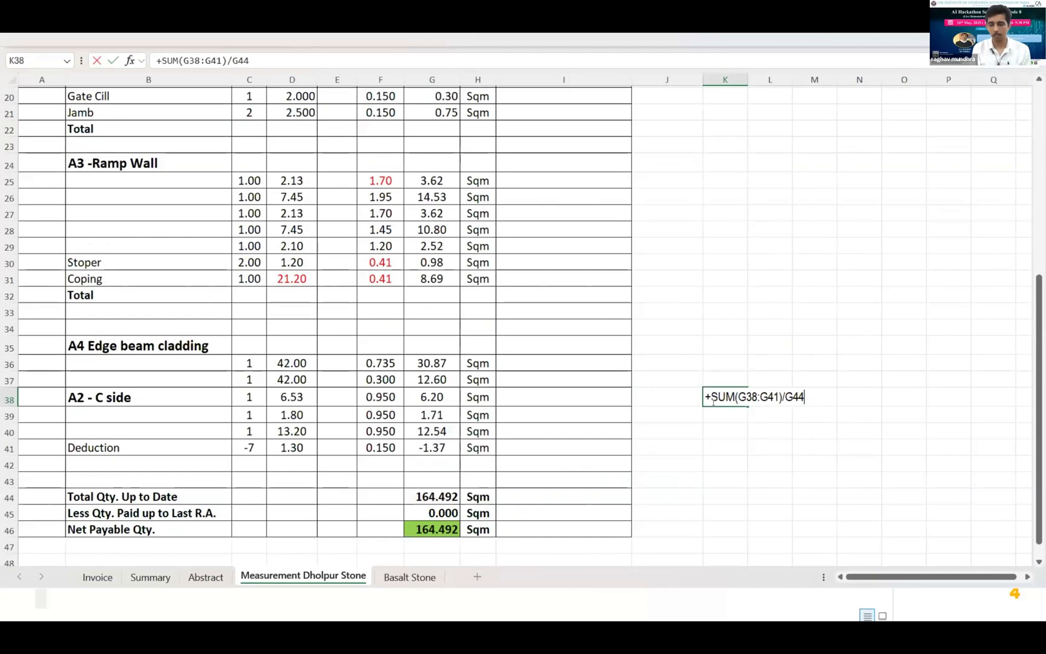
left_click(205, 577)
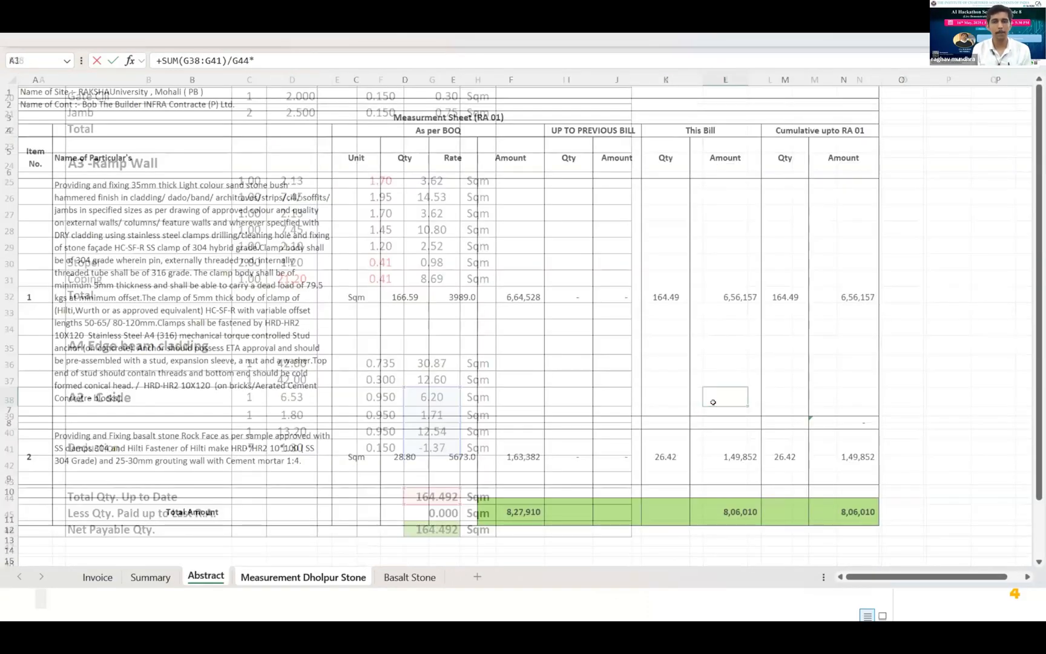
left_click(586, 296)
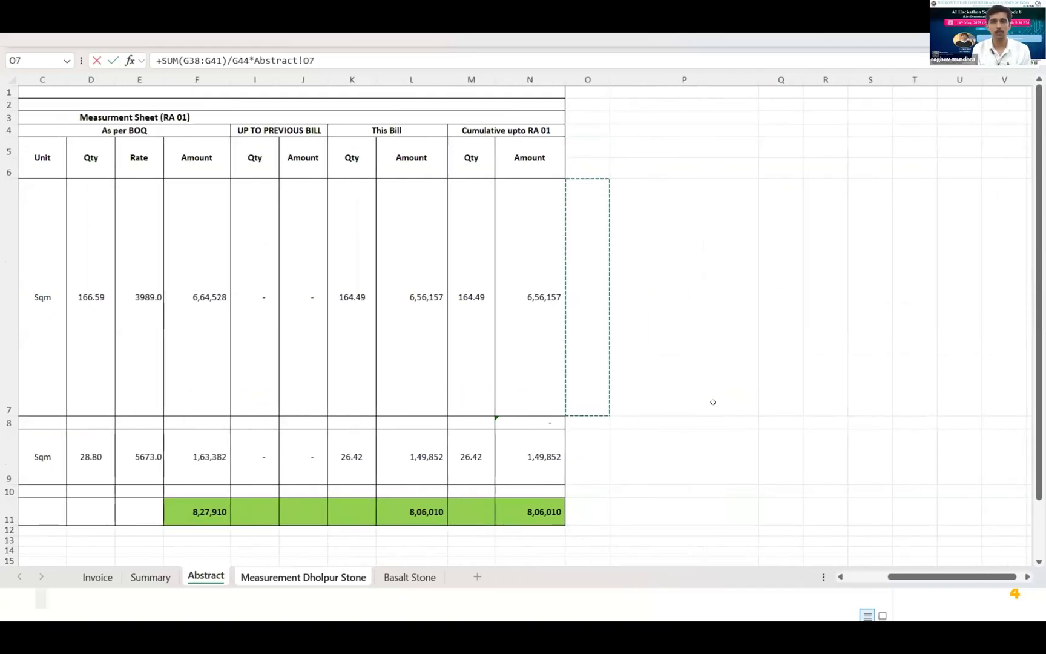
left_click(302, 578)
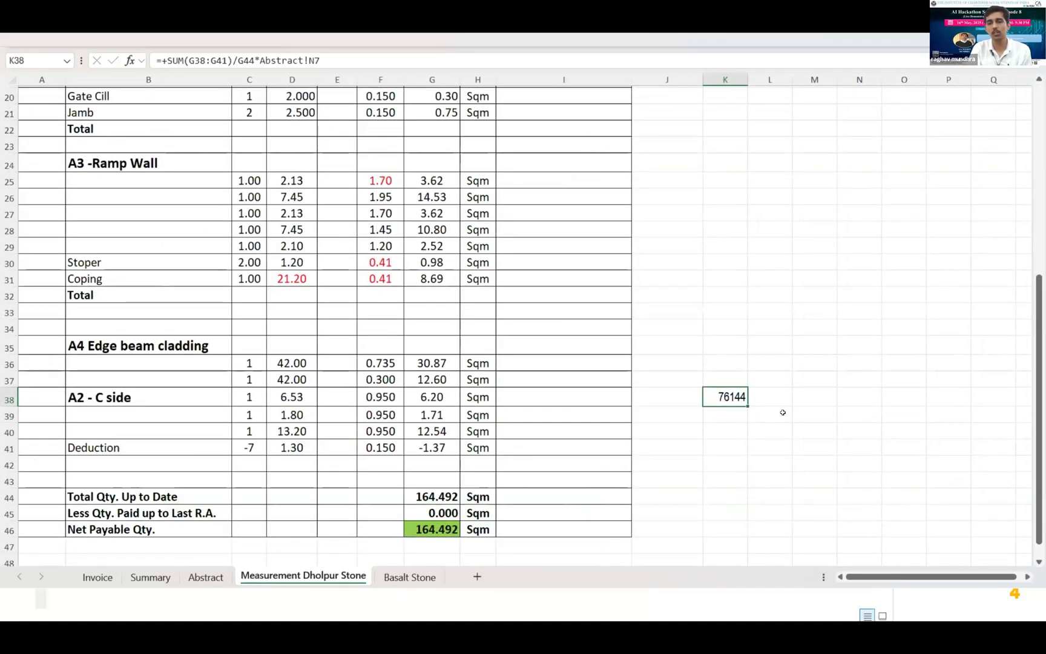
key("alt+tab")
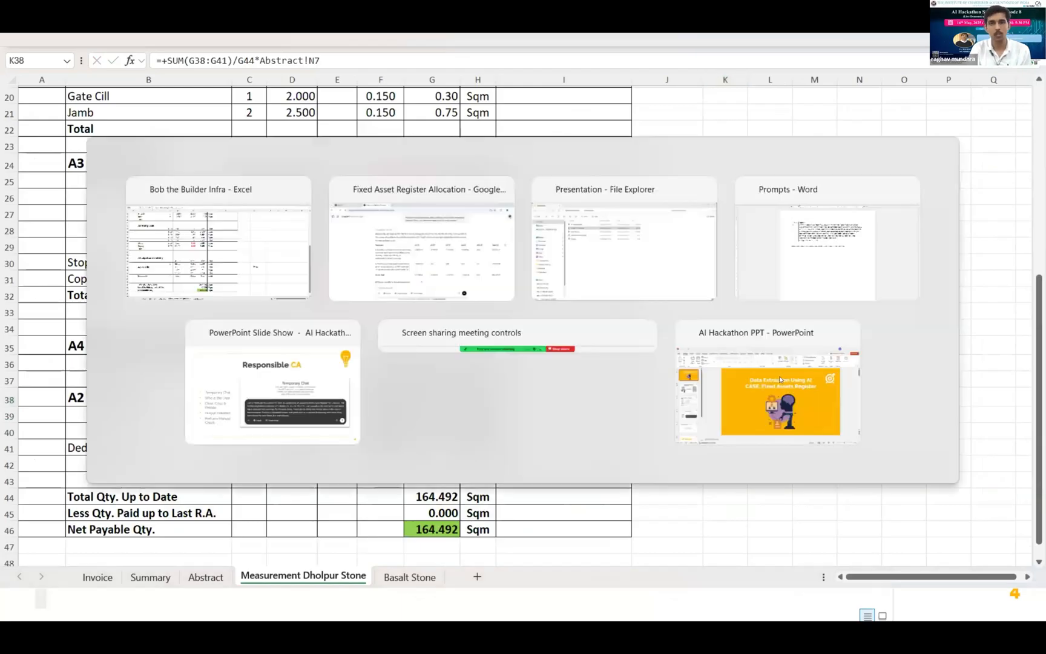
- Return to the ChatGPT allocation table and check its A2 figure of 76,144.03 against Excel
left_click(421, 239)
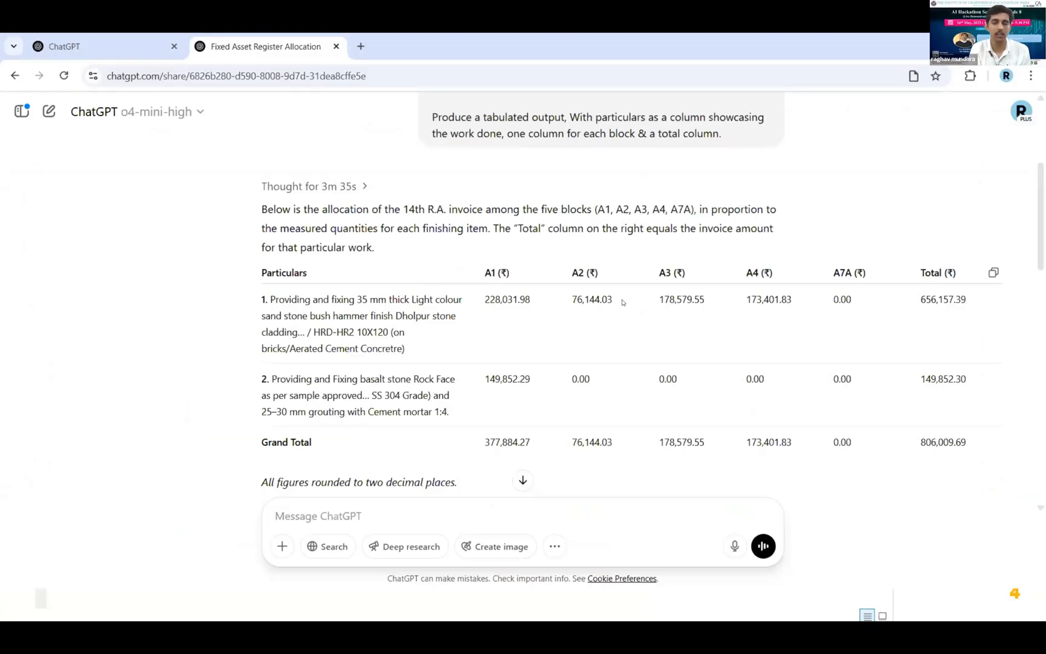
mouse_move(436, 291)
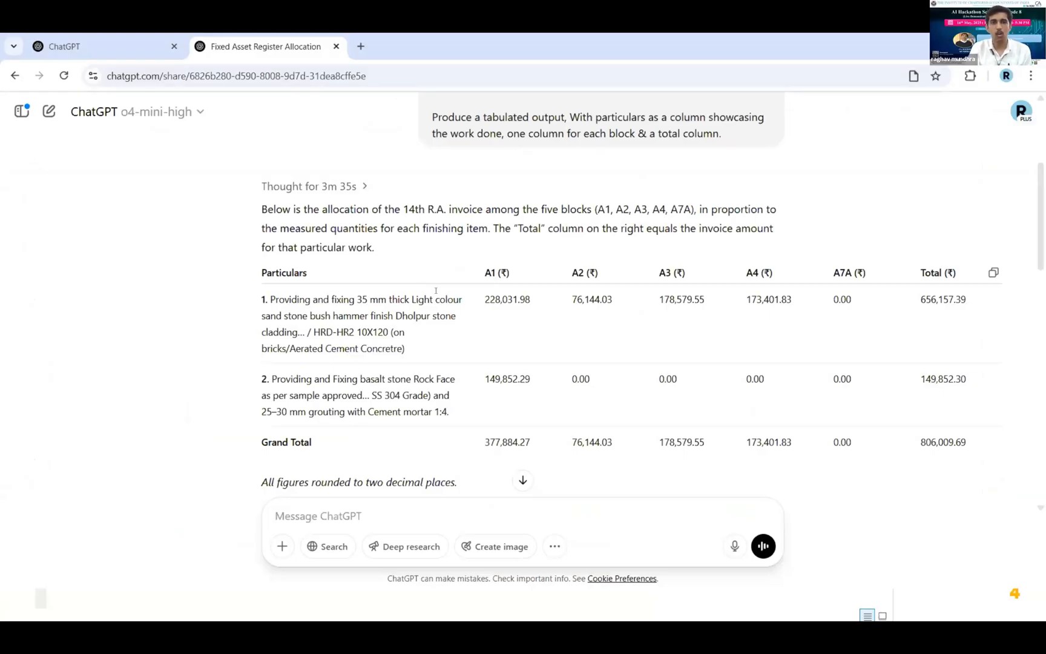
scroll("down", 3)
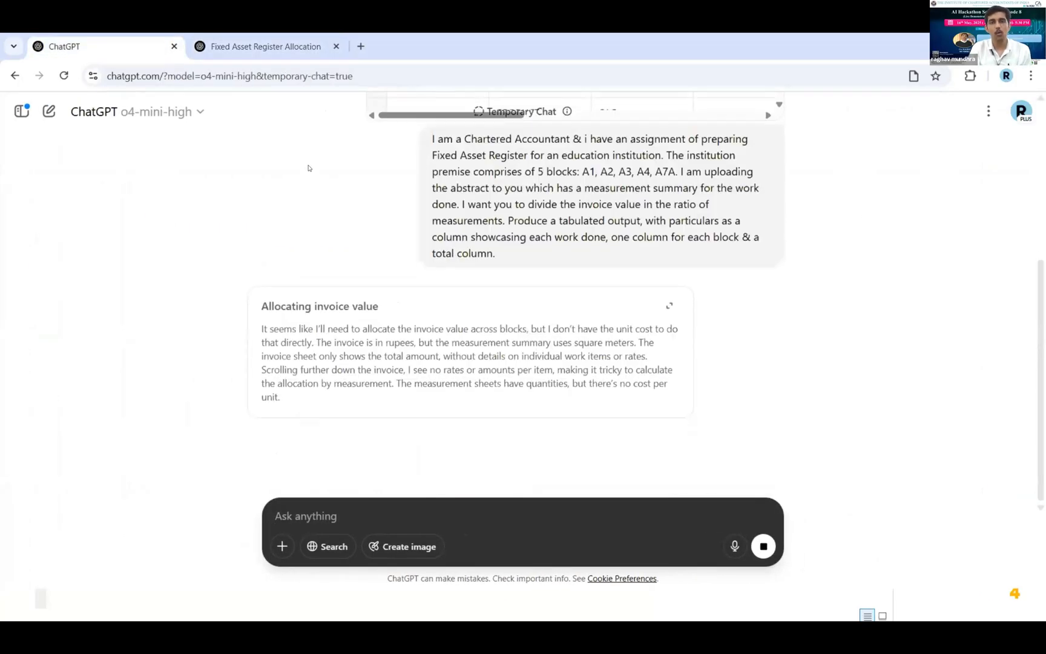
mouse_move(219, 162)
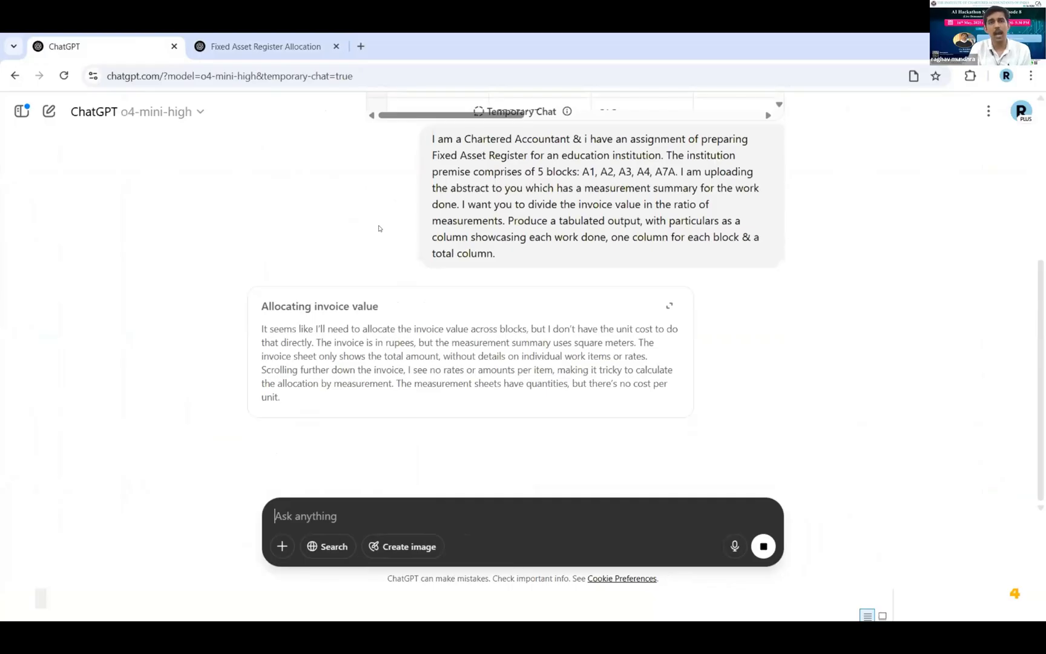
mouse_move(554, 179)
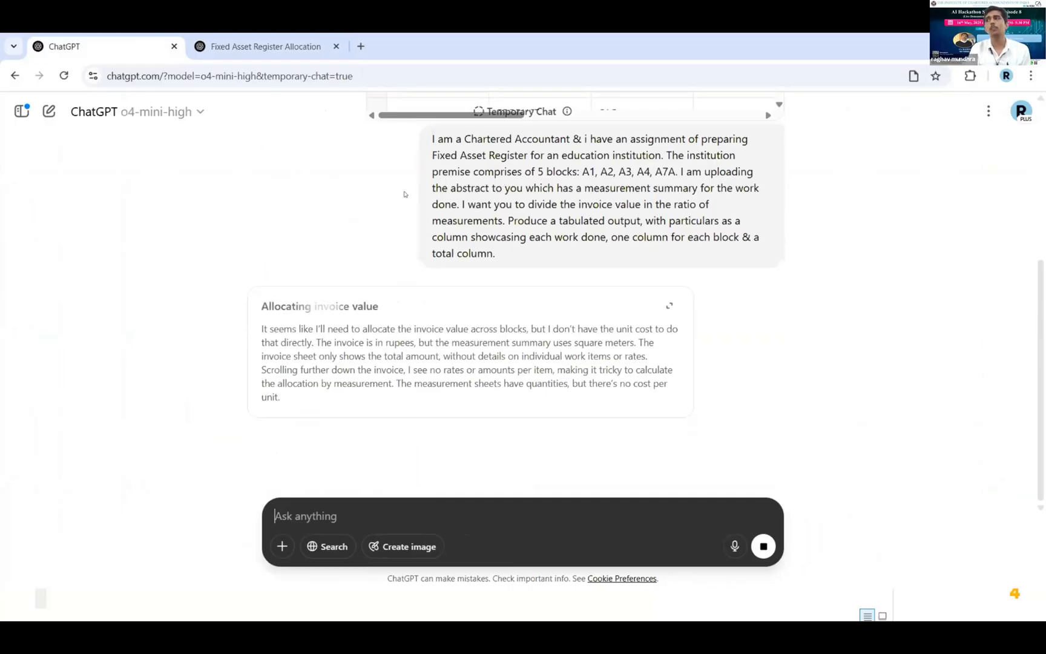
mouse_move(394, 201)
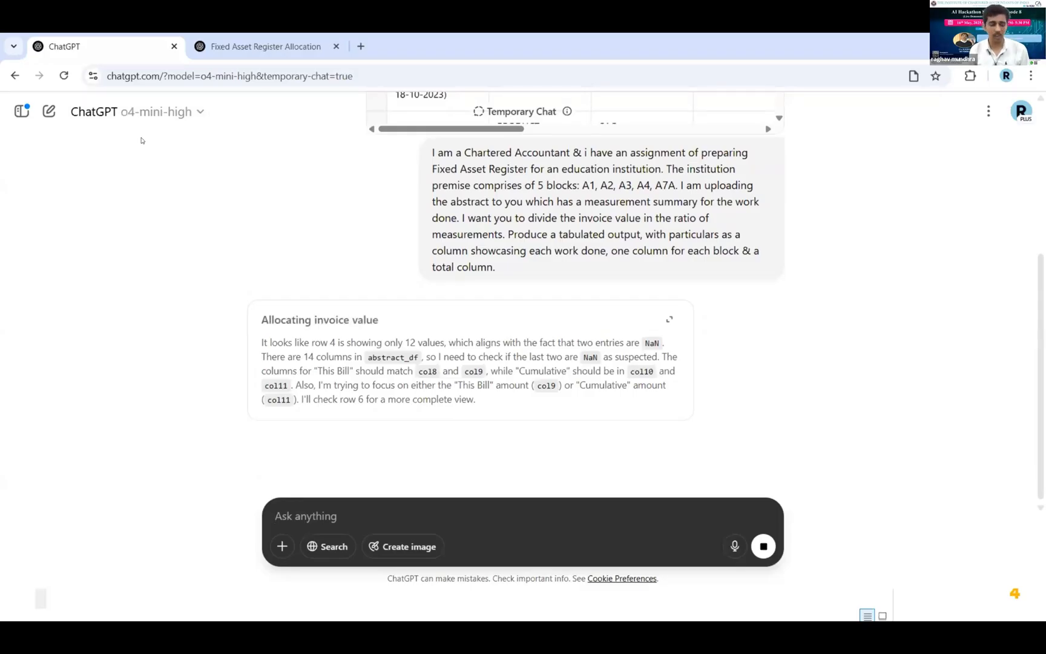
- Scroll the temporary chat while o4-mini-high reasons through allocating the invoice value
scroll("up", 3)
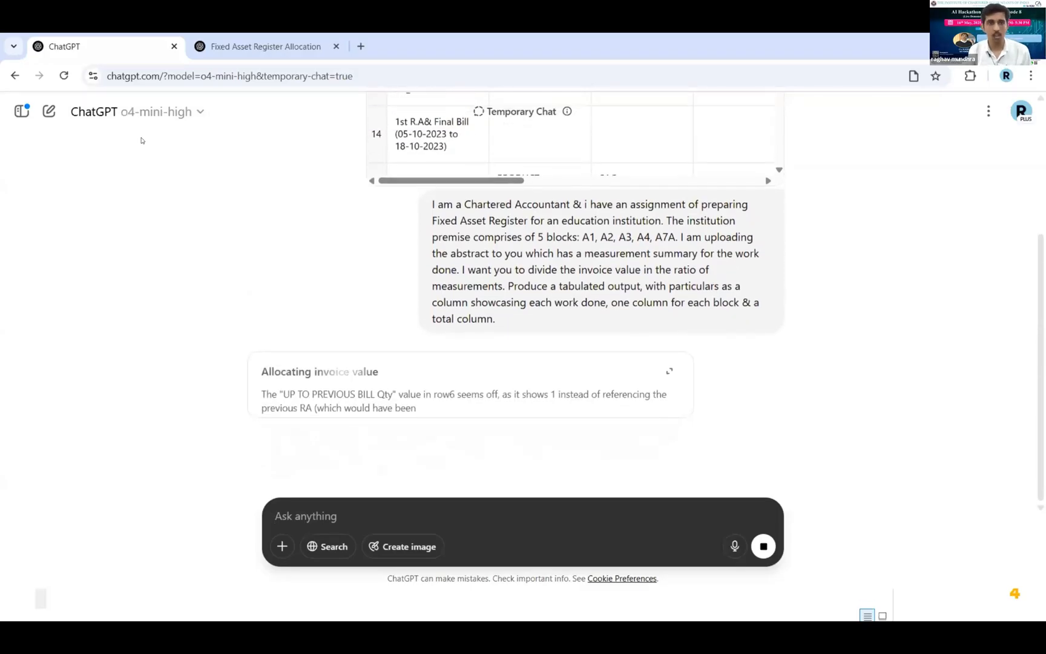
scroll("down", 3)
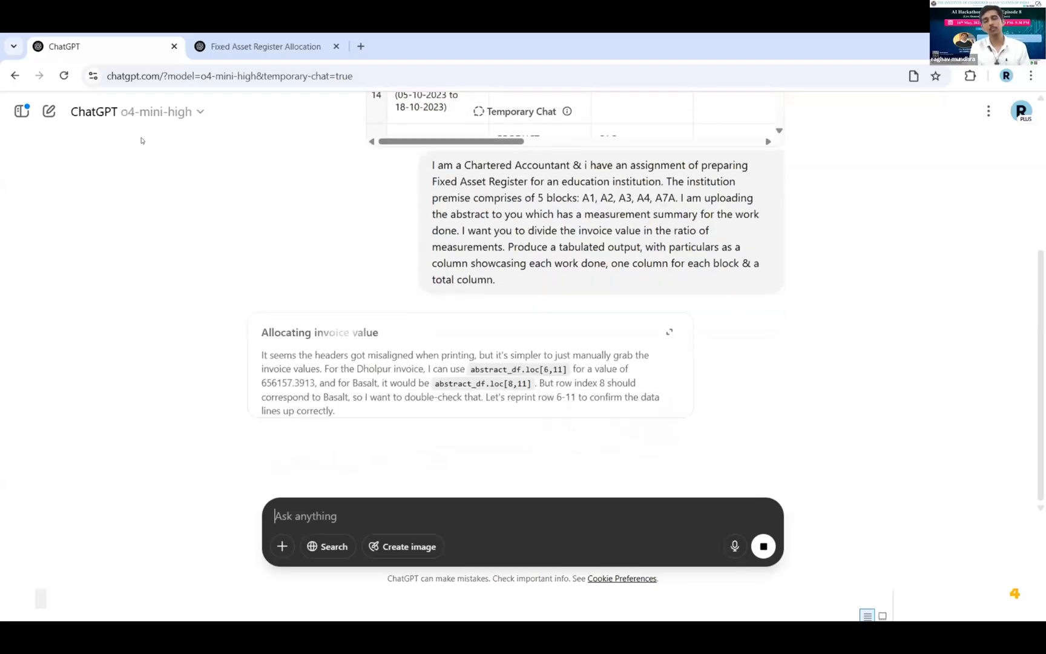
scroll("up", 3)
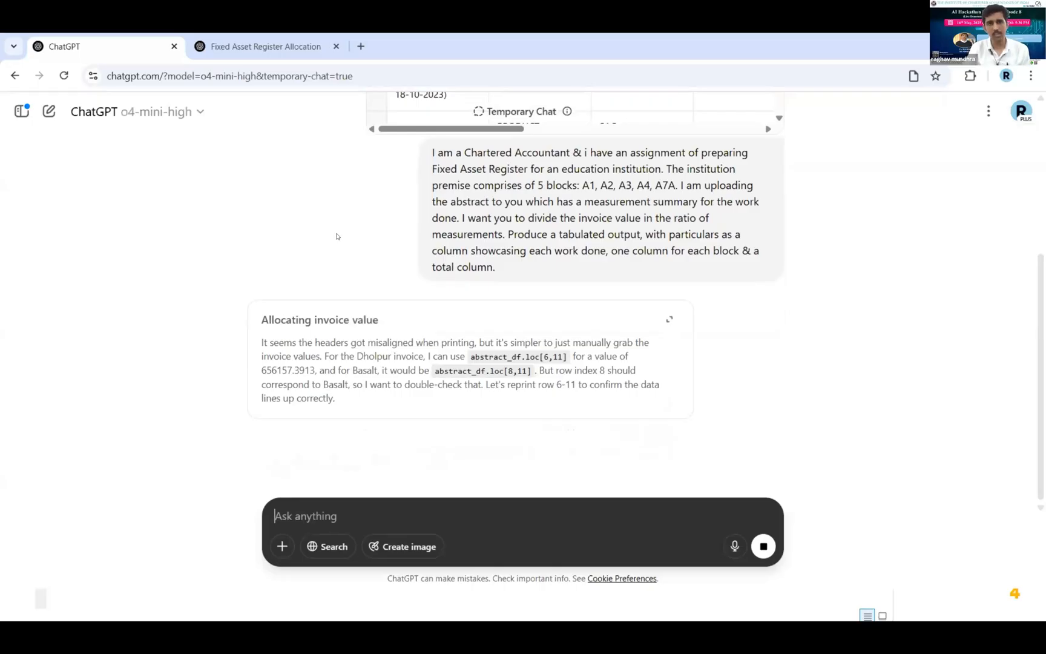
scroll("up", 3)
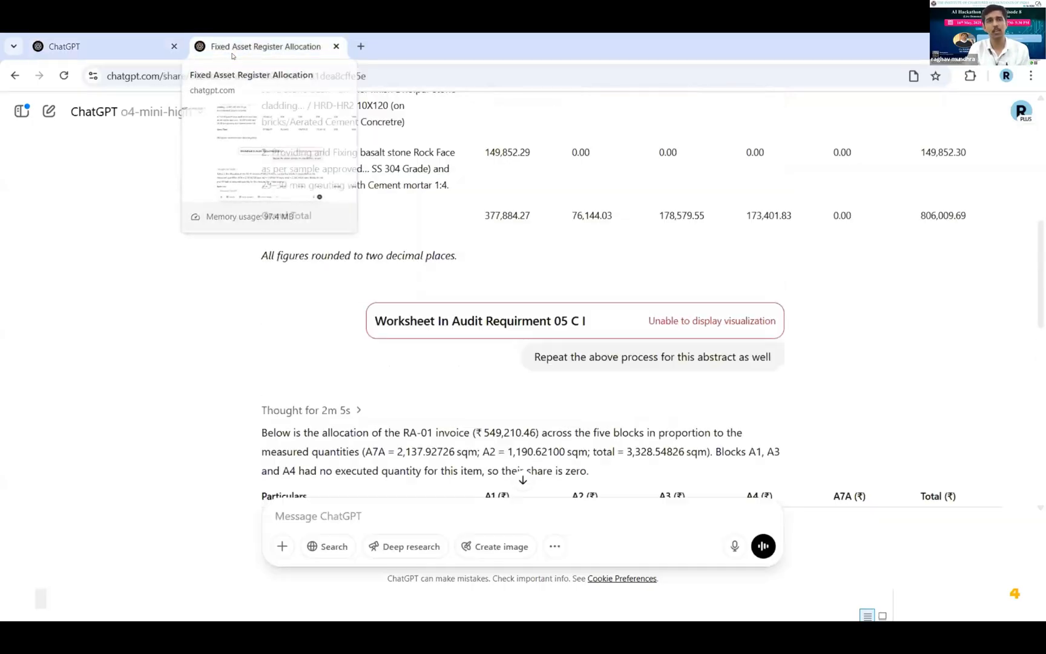
- Review the shared chat's RA-01 split and combined two-invoice table, then return to Excel's Dholpur sheet showing 76144
scroll("down", 3)
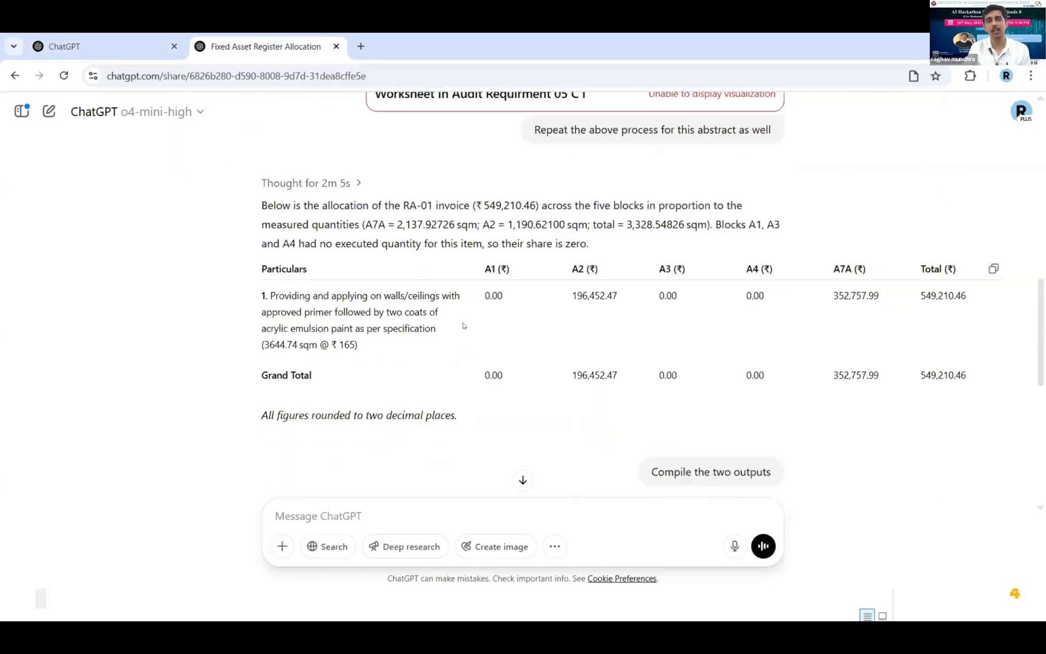
scroll("up", 3)
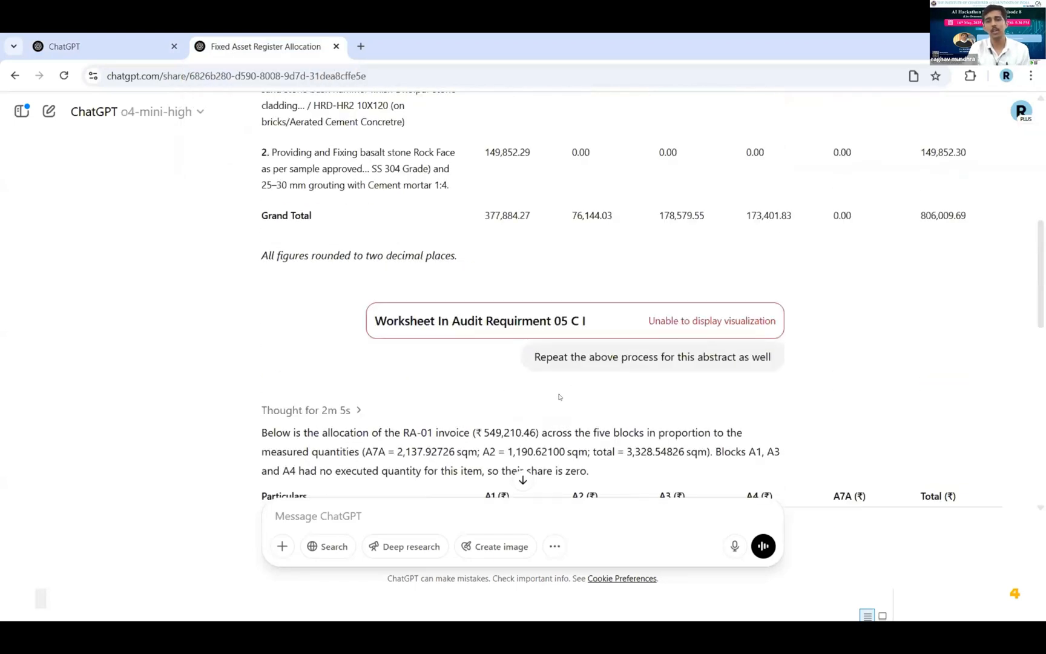
mouse_move(604, 384)
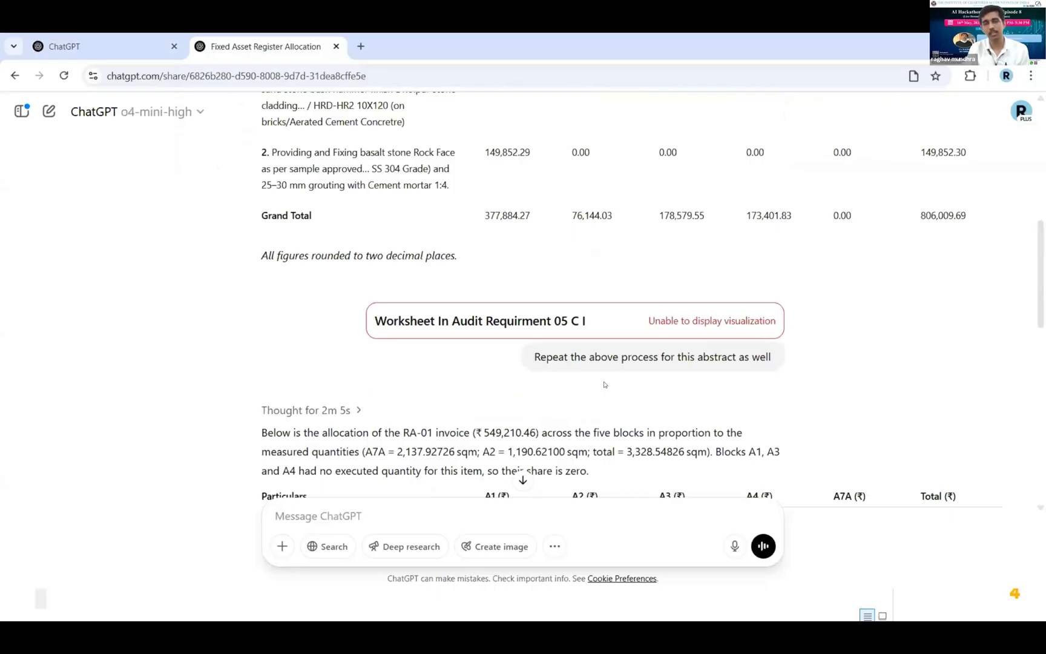
key("alt+tab")
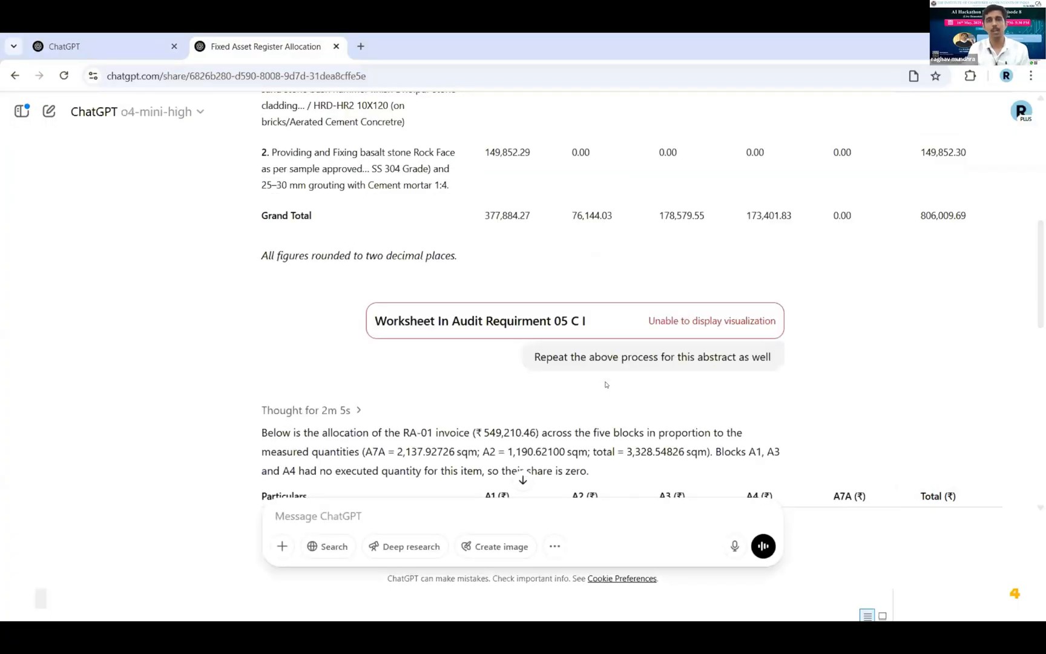
scroll("down", 3)
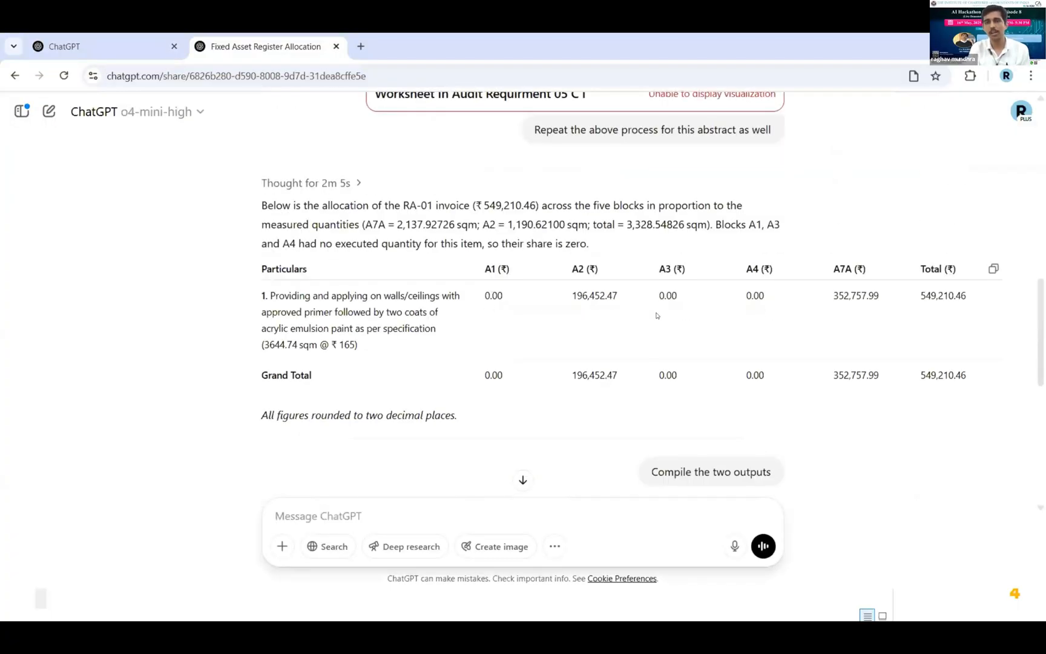
mouse_move(603, 343)
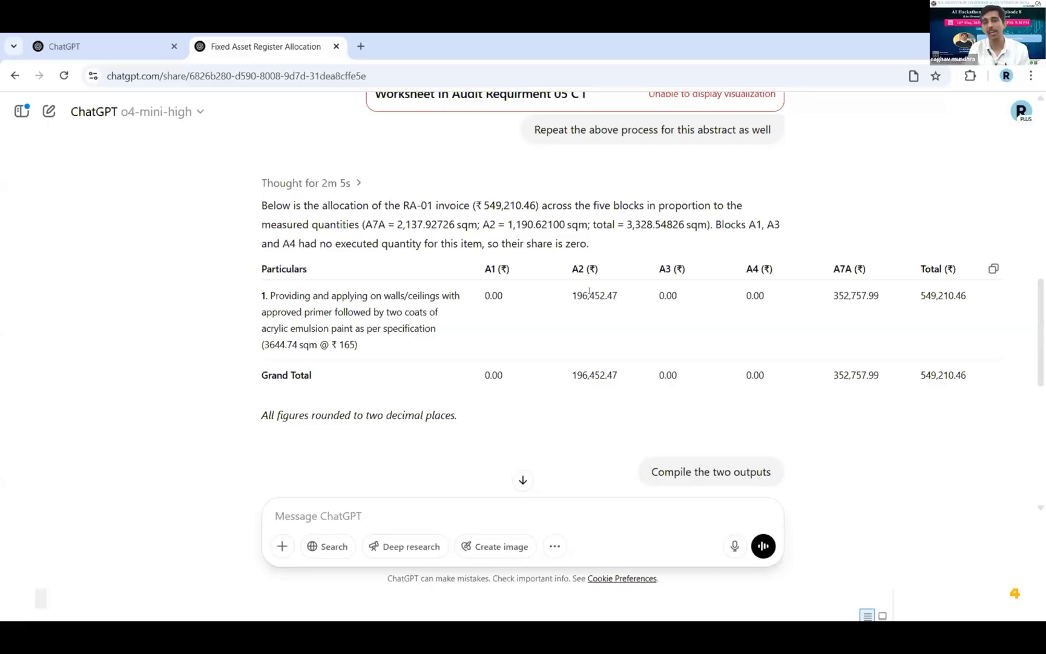
mouse_move(506, 324)
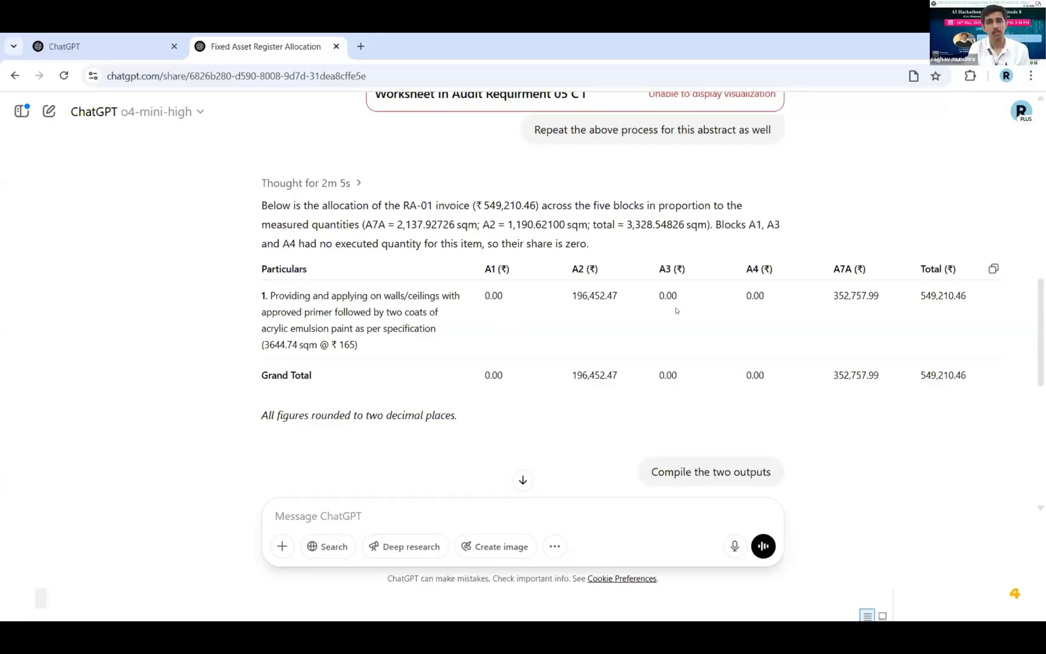
scroll("down", 3)
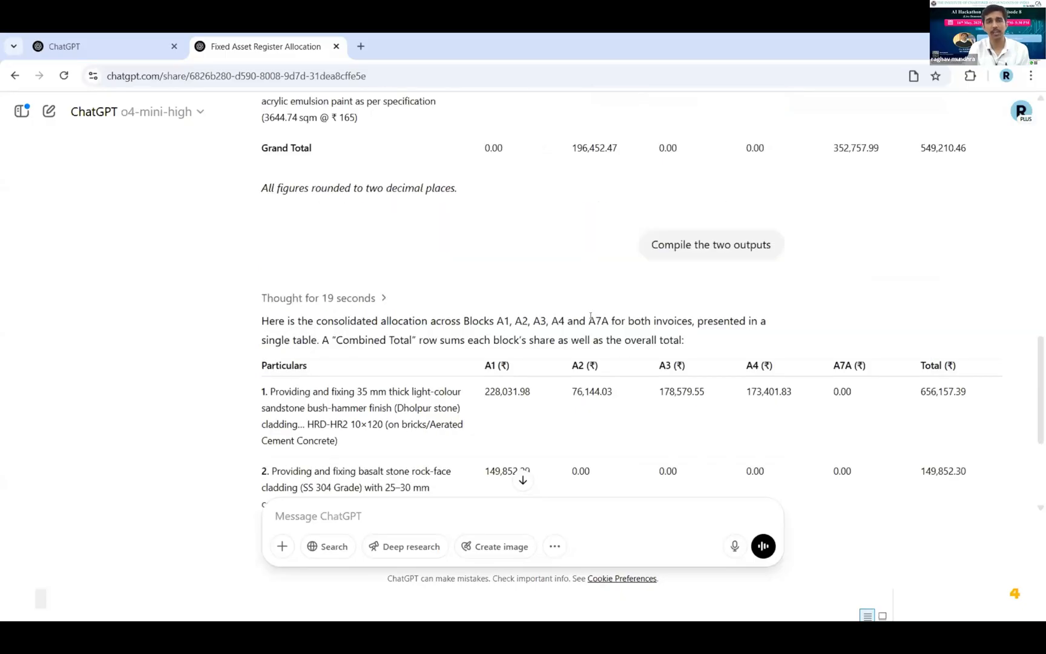
scroll("down", 3)
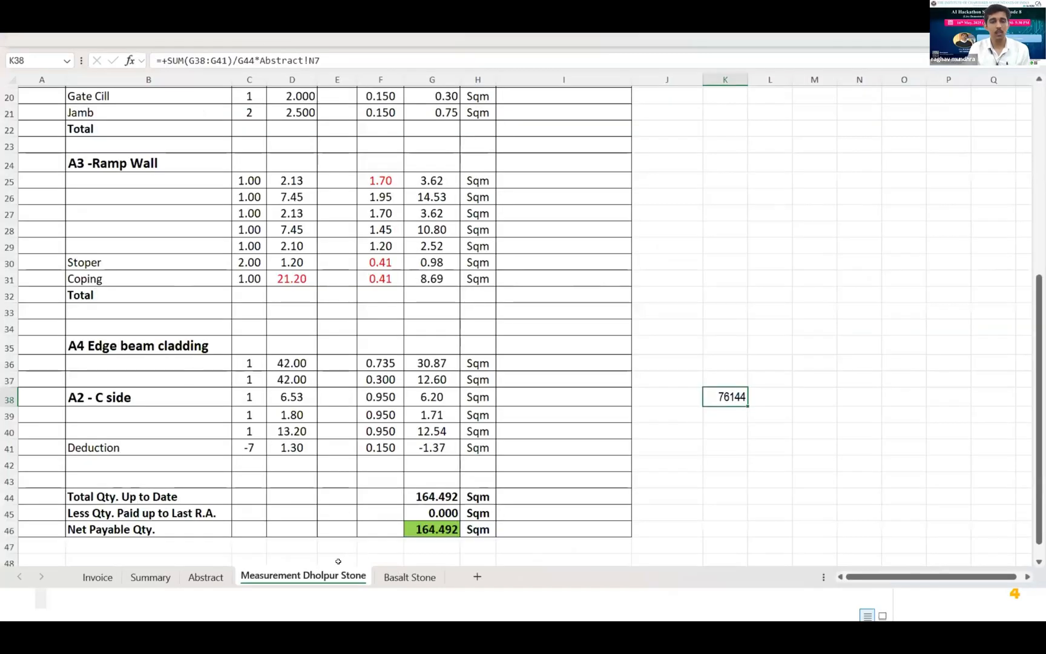
- Review the Basalt Stone, Abstract and Summary sheets showing the 8,06,010 bill total
left_click(409, 578)
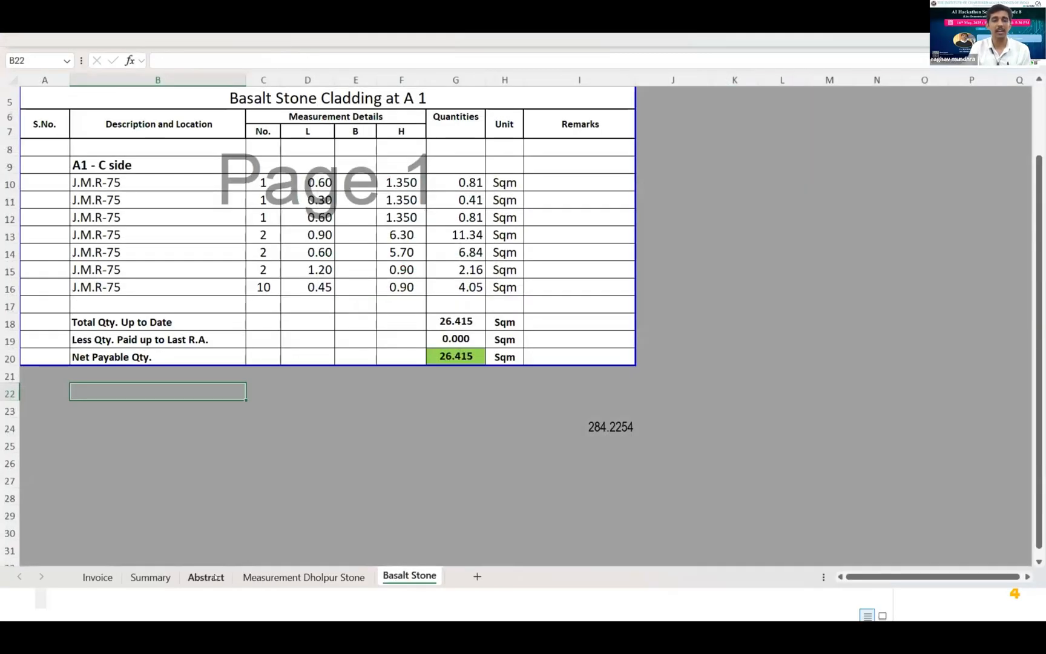
left_click(206, 577)
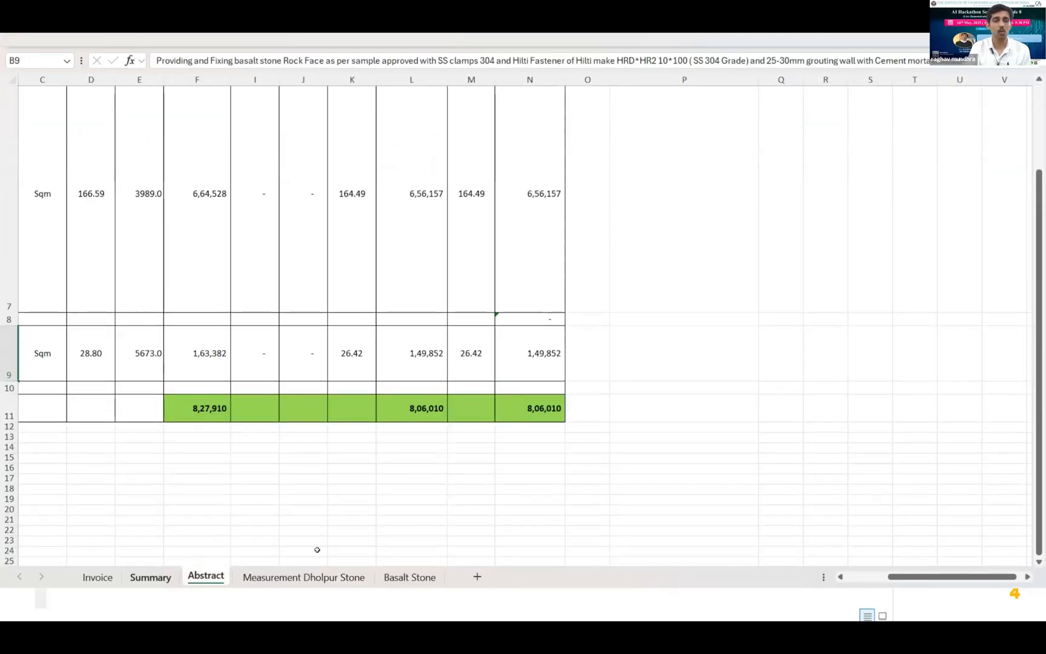
left_click(150, 577)
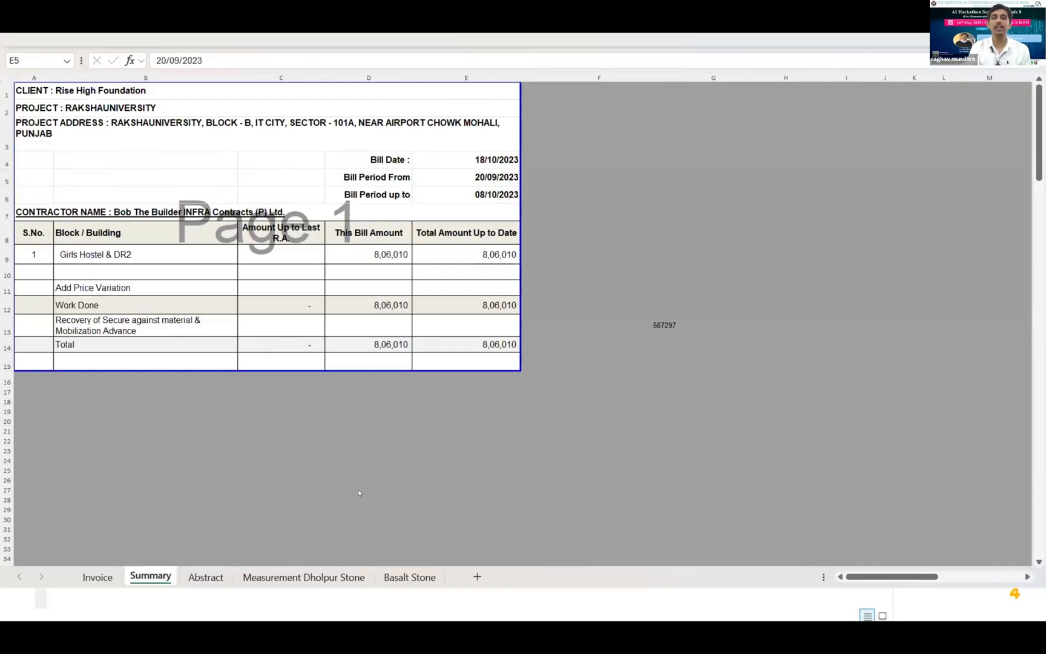
- Switch from Excel to the running PowerPoint slide show via the window list
key("alt+tab")
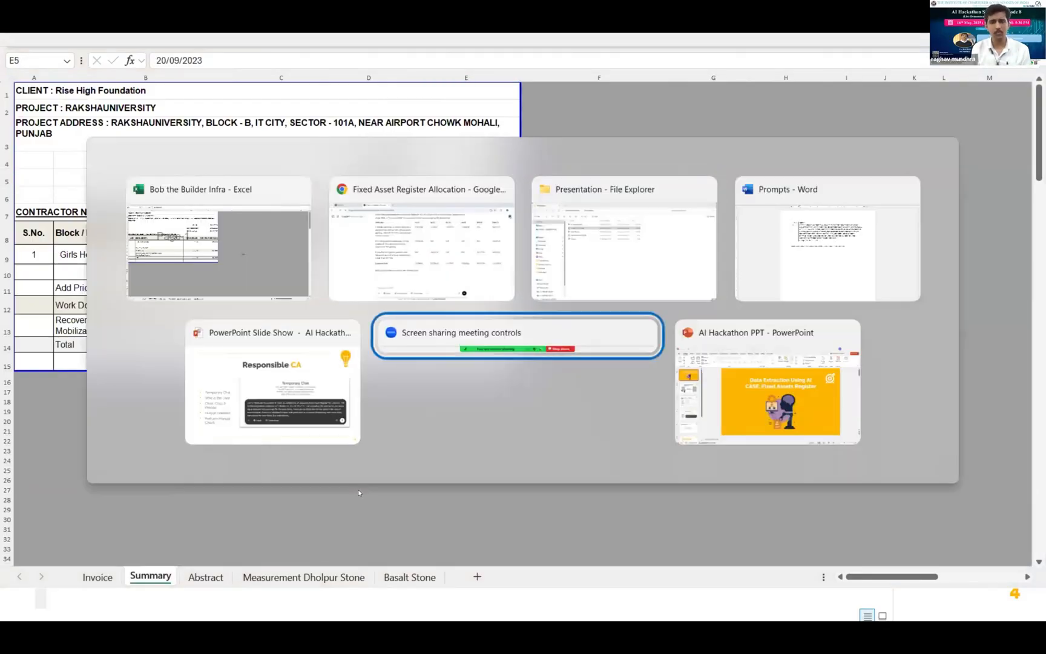
left_click(271, 380)
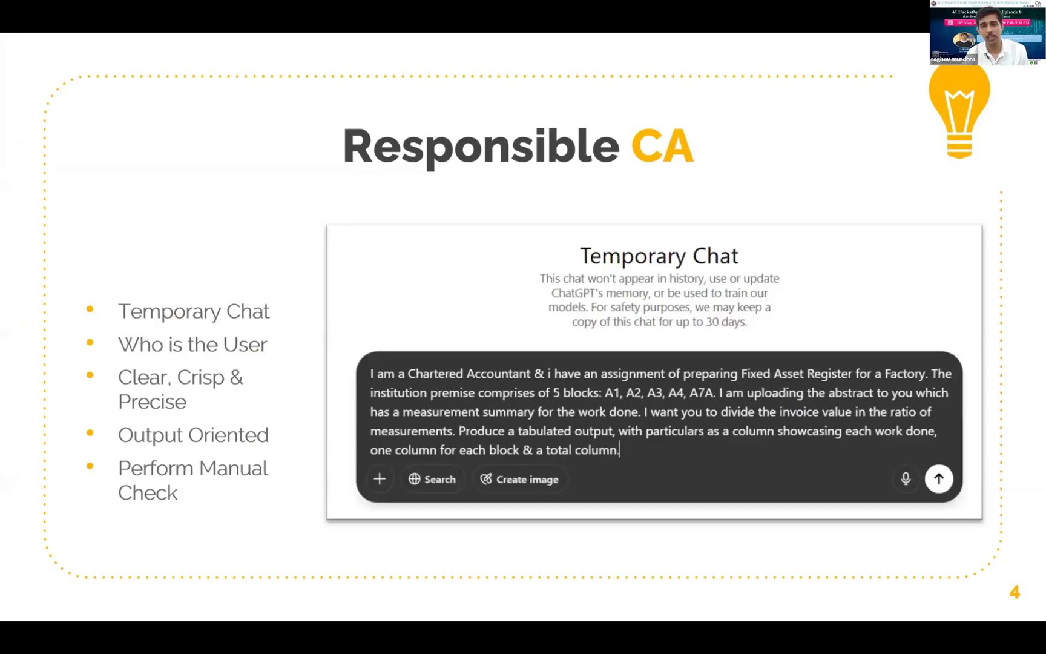
key("alt+tab")
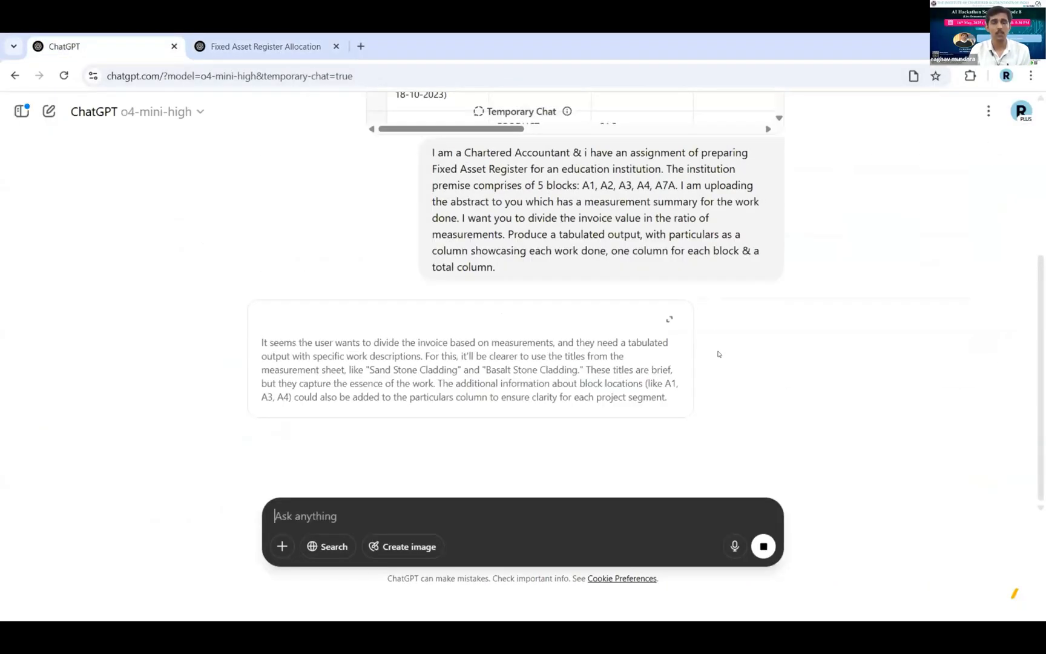
- Scroll the temporary chat while the sand and basalt cladding allocation table totalling ₹806,009.69 renders
scroll("up", 3)
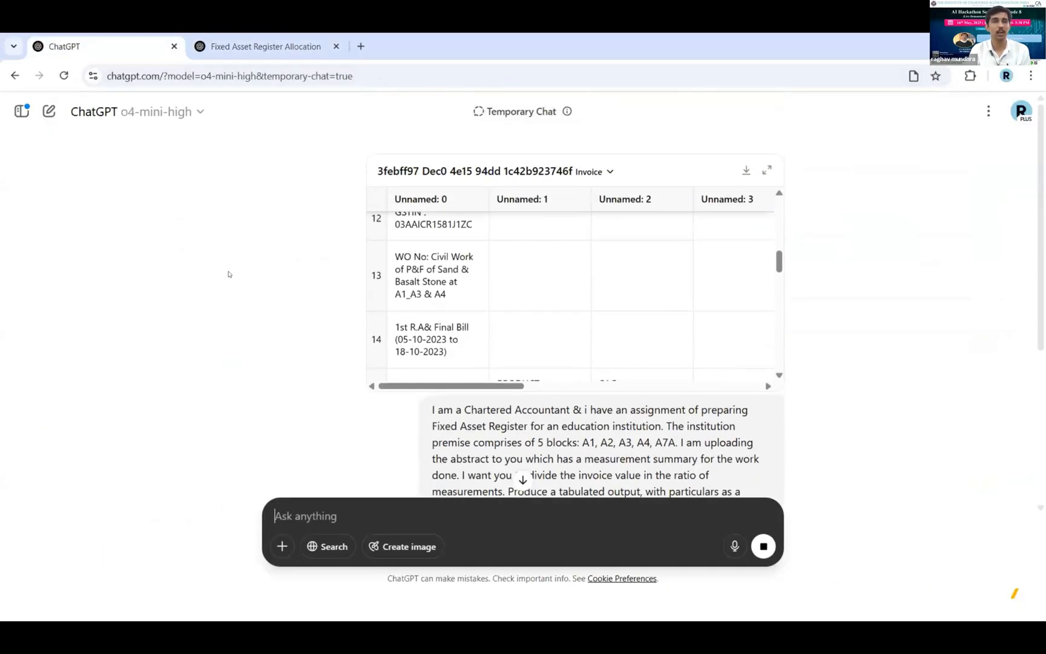
scroll("down", 3)
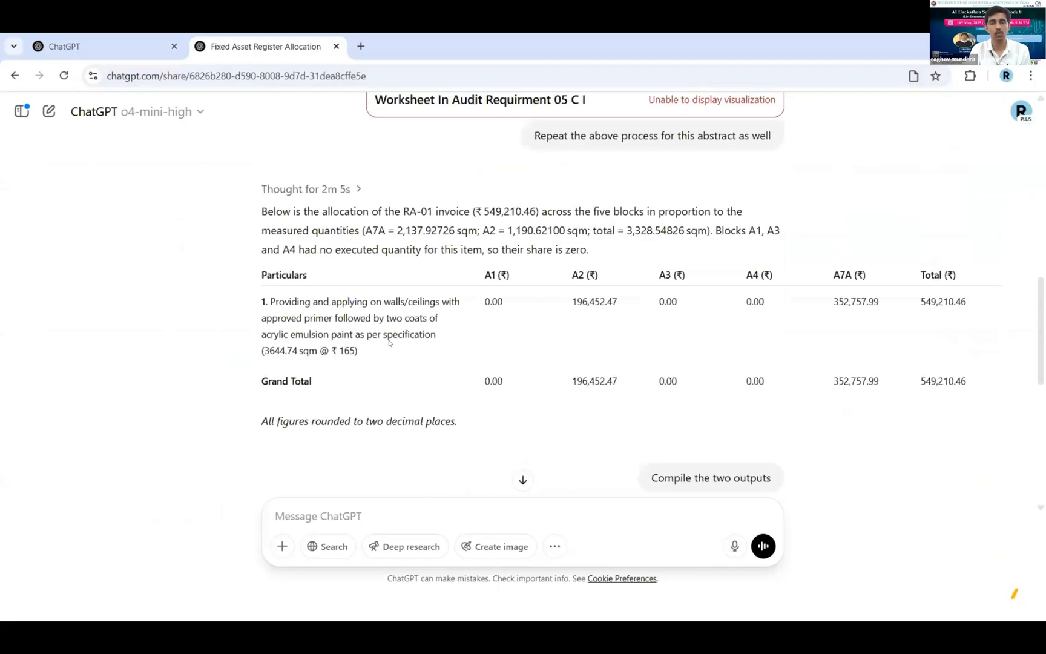
mouse_move(309, 226)
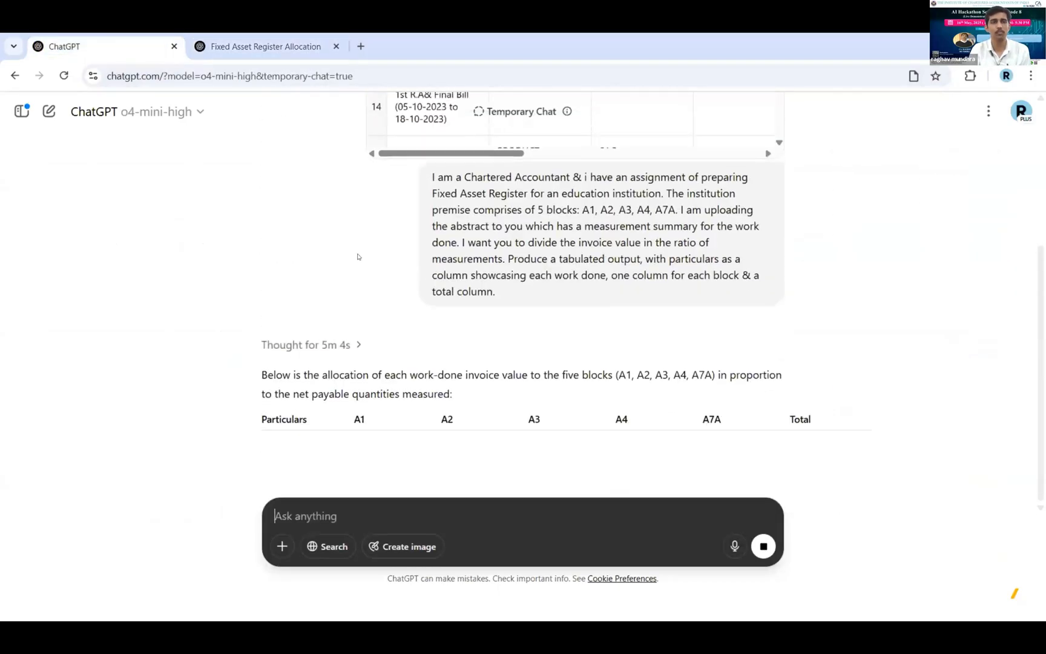
scroll("down", 3)
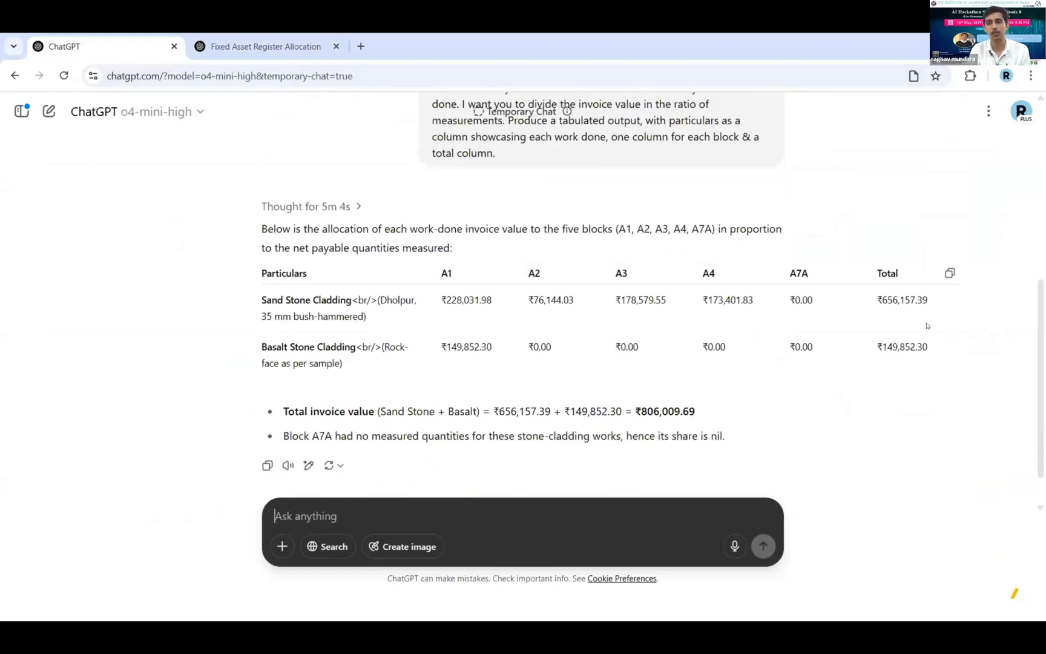
mouse_move(585, 316)
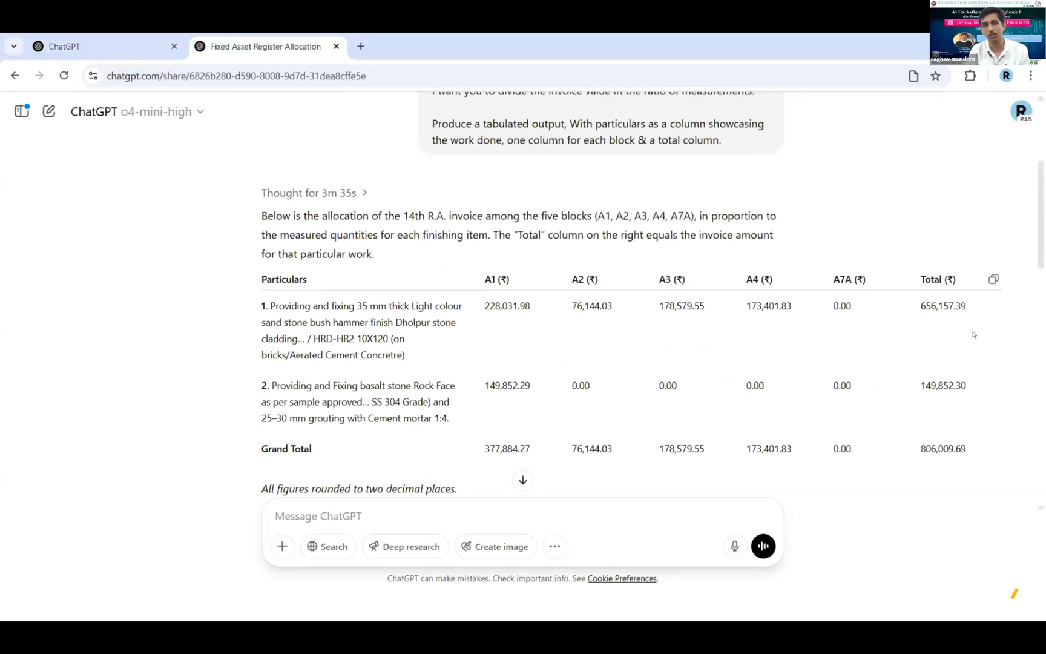
mouse_move(806, 259)
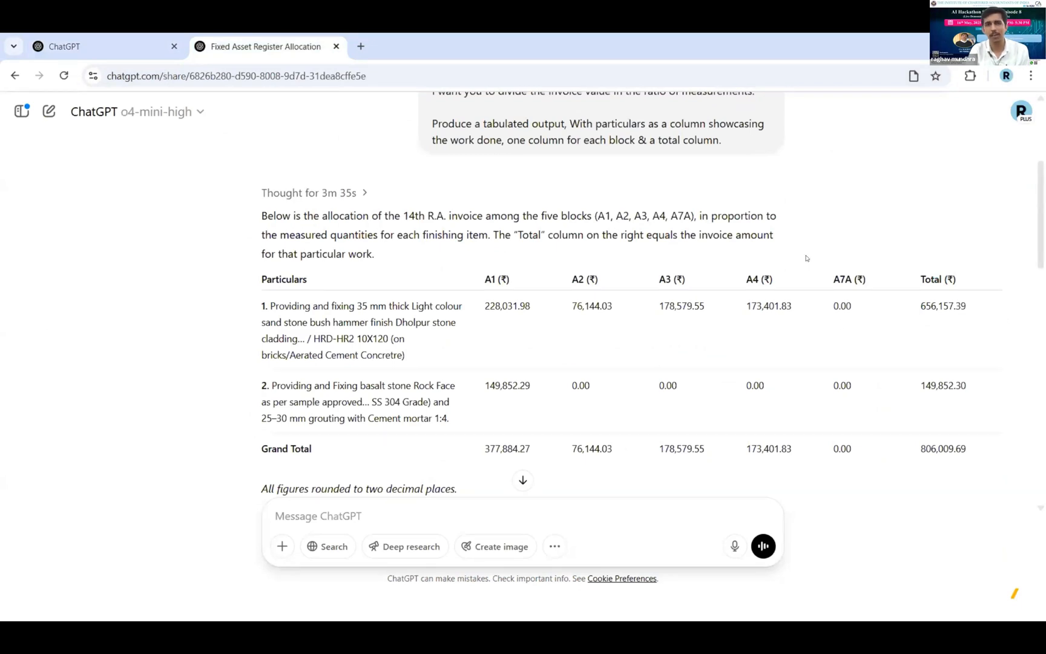
mouse_move(970, 160)
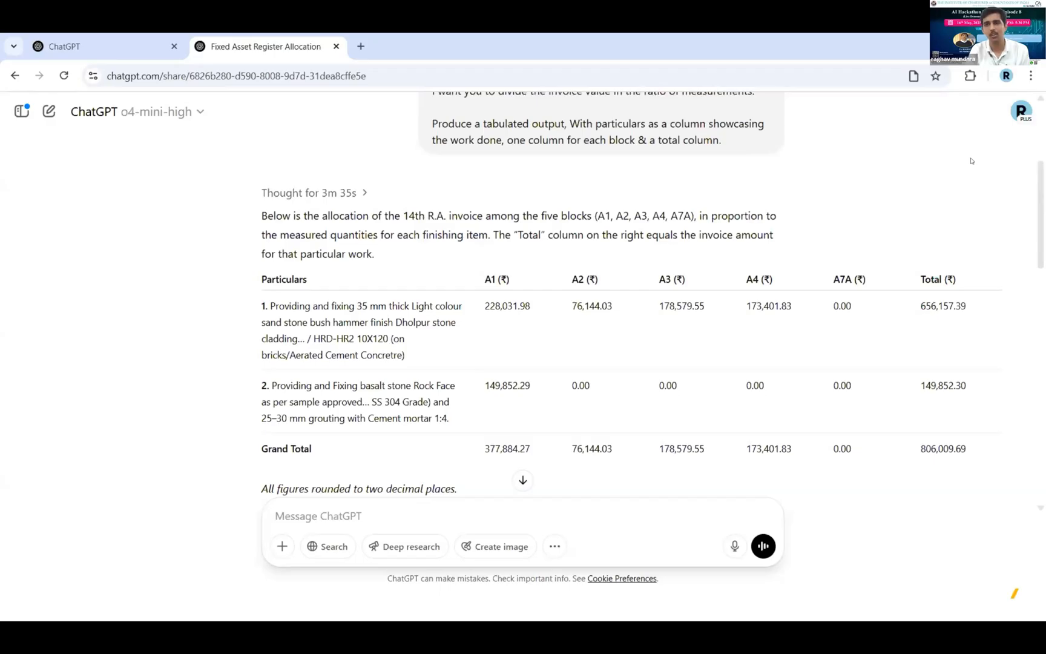